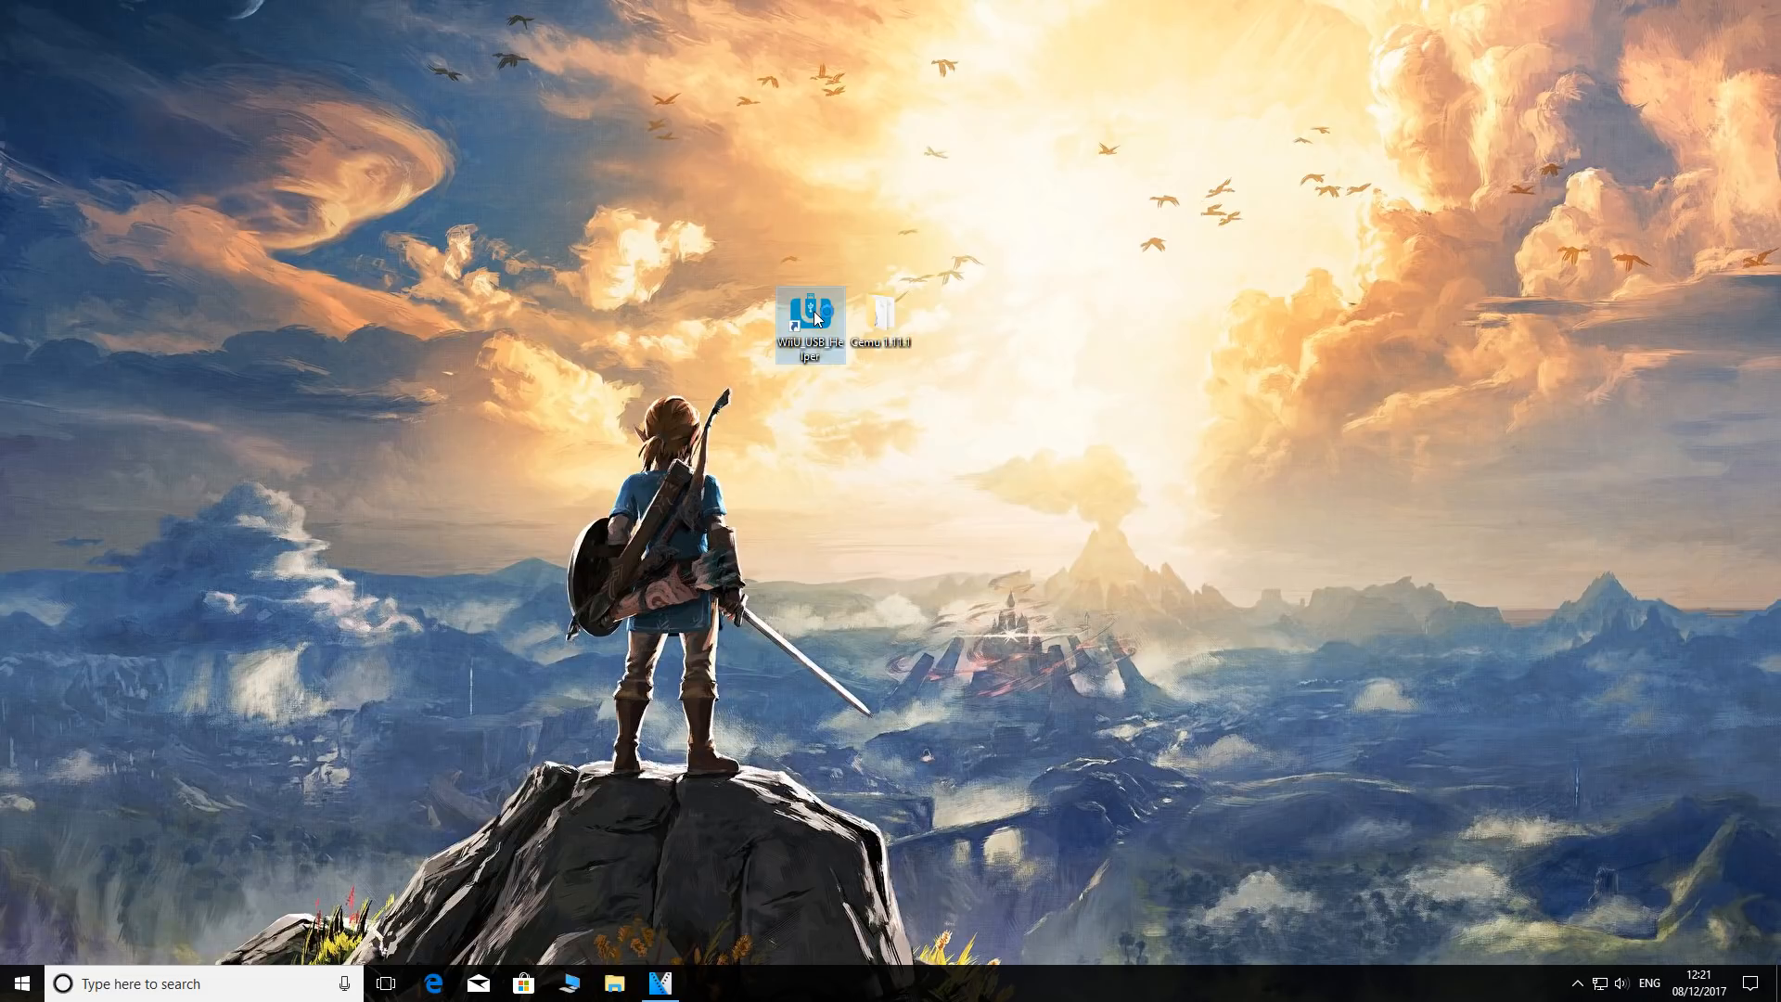
Launch Wii U USB Helper and filter the library by 'breath of'
double_click(812, 309)
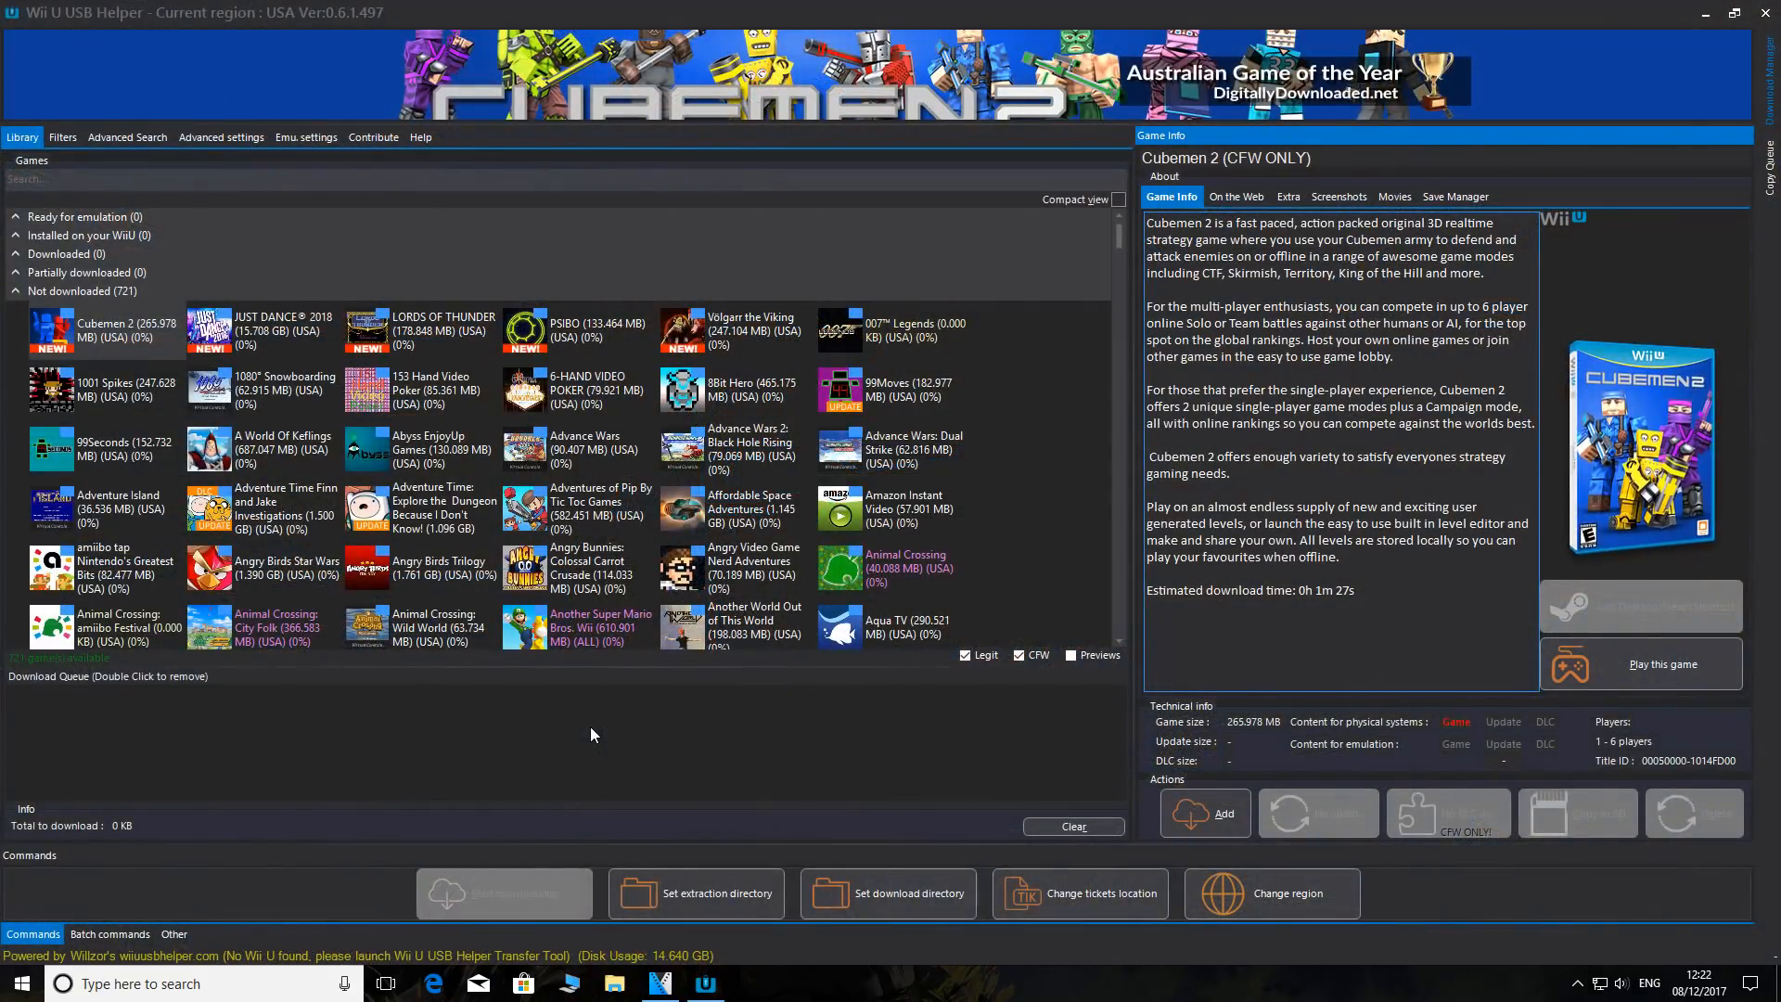
mouse_move(872, 827)
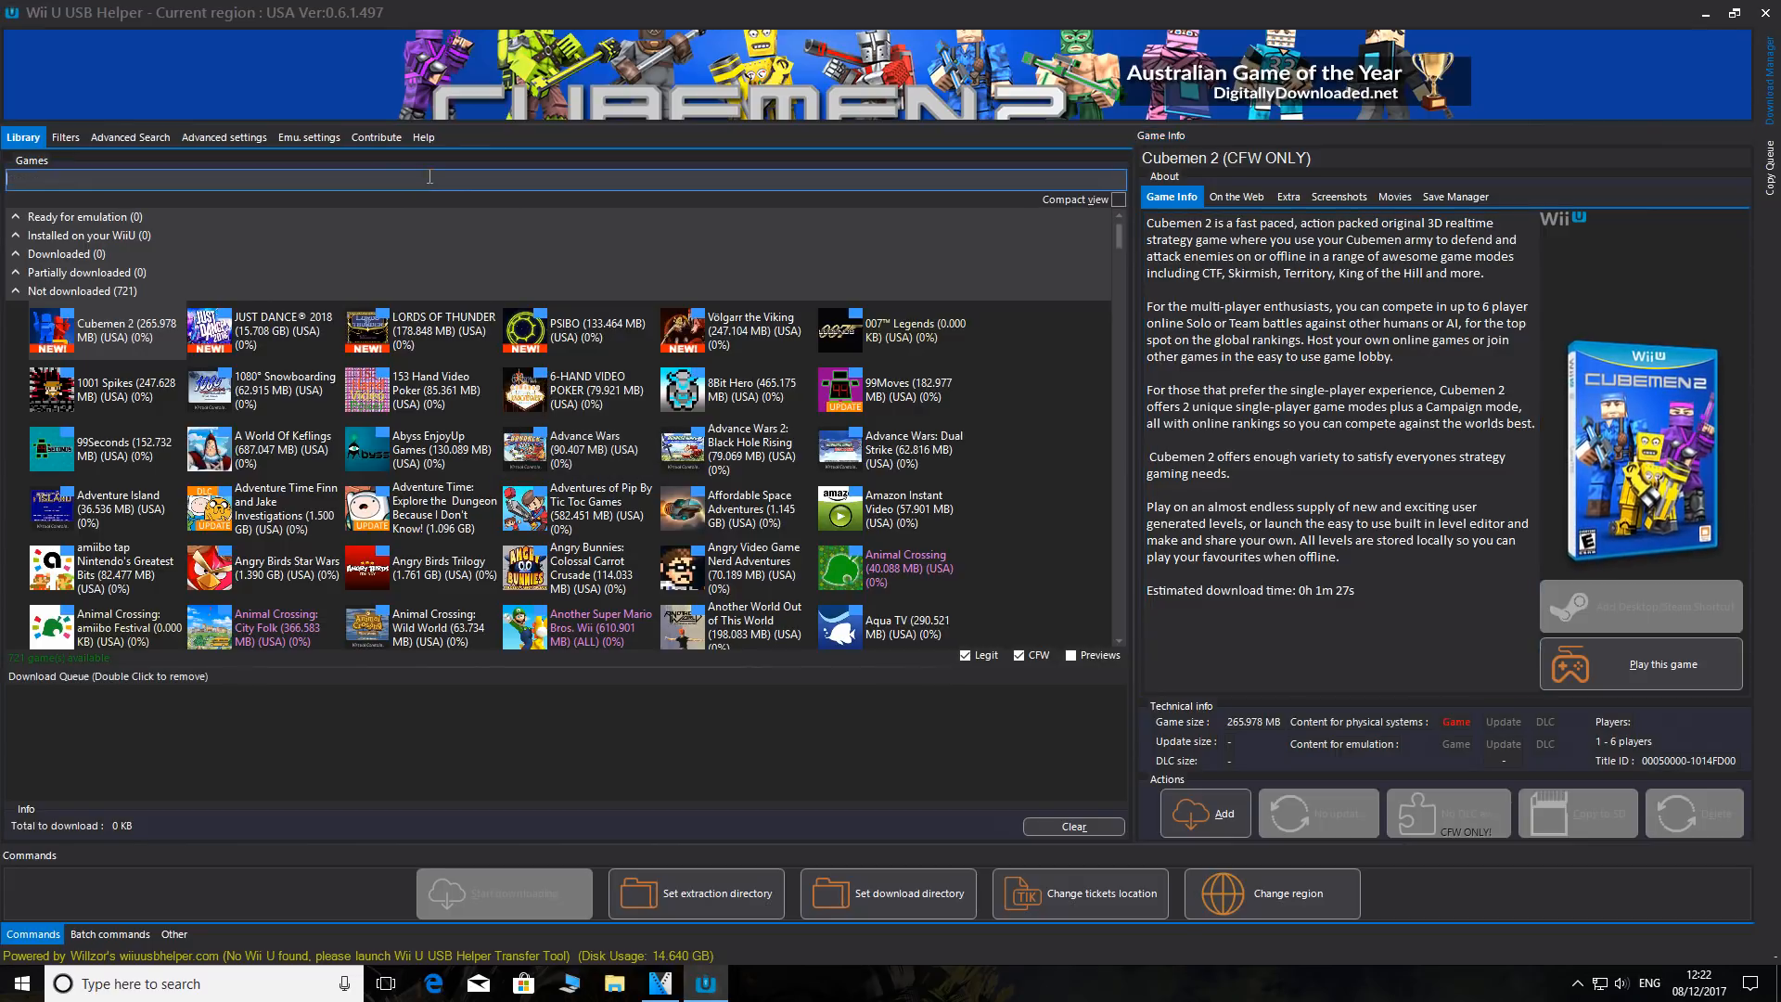
type("breath of")
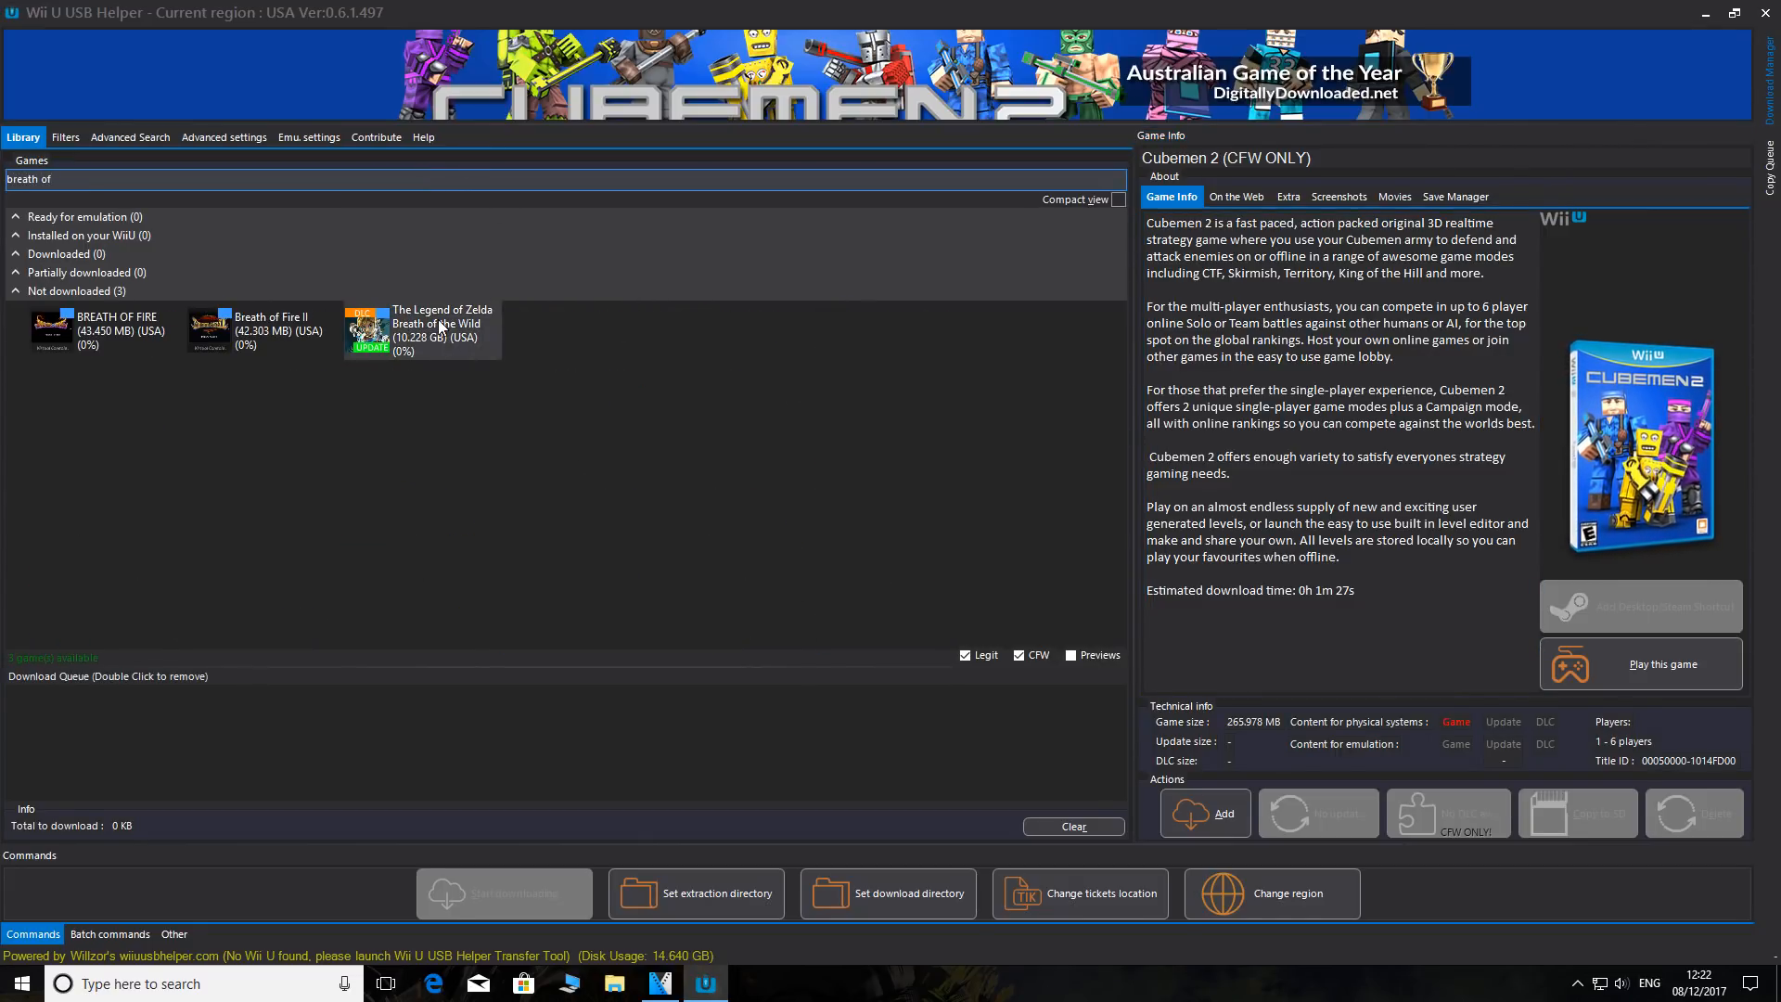
Queue the Breath of the Wild v176 update (3.242 GB) for download via Download update
right_click(421, 331)
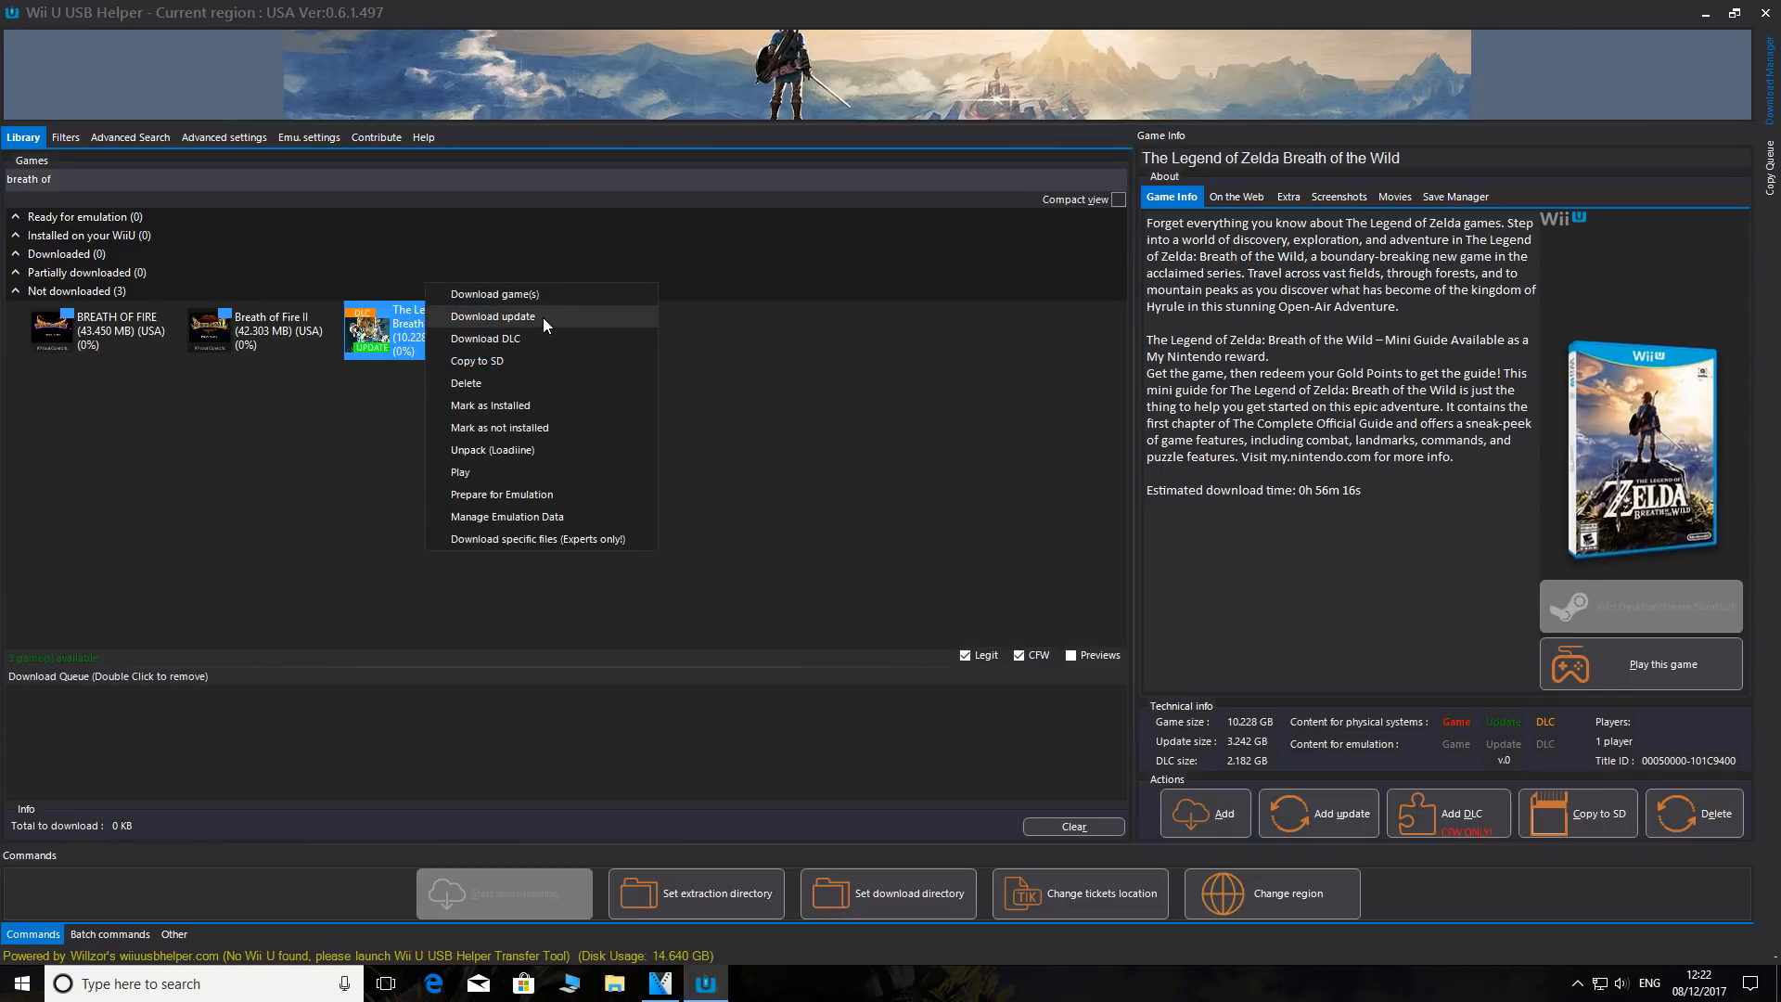
left_click(492, 315)
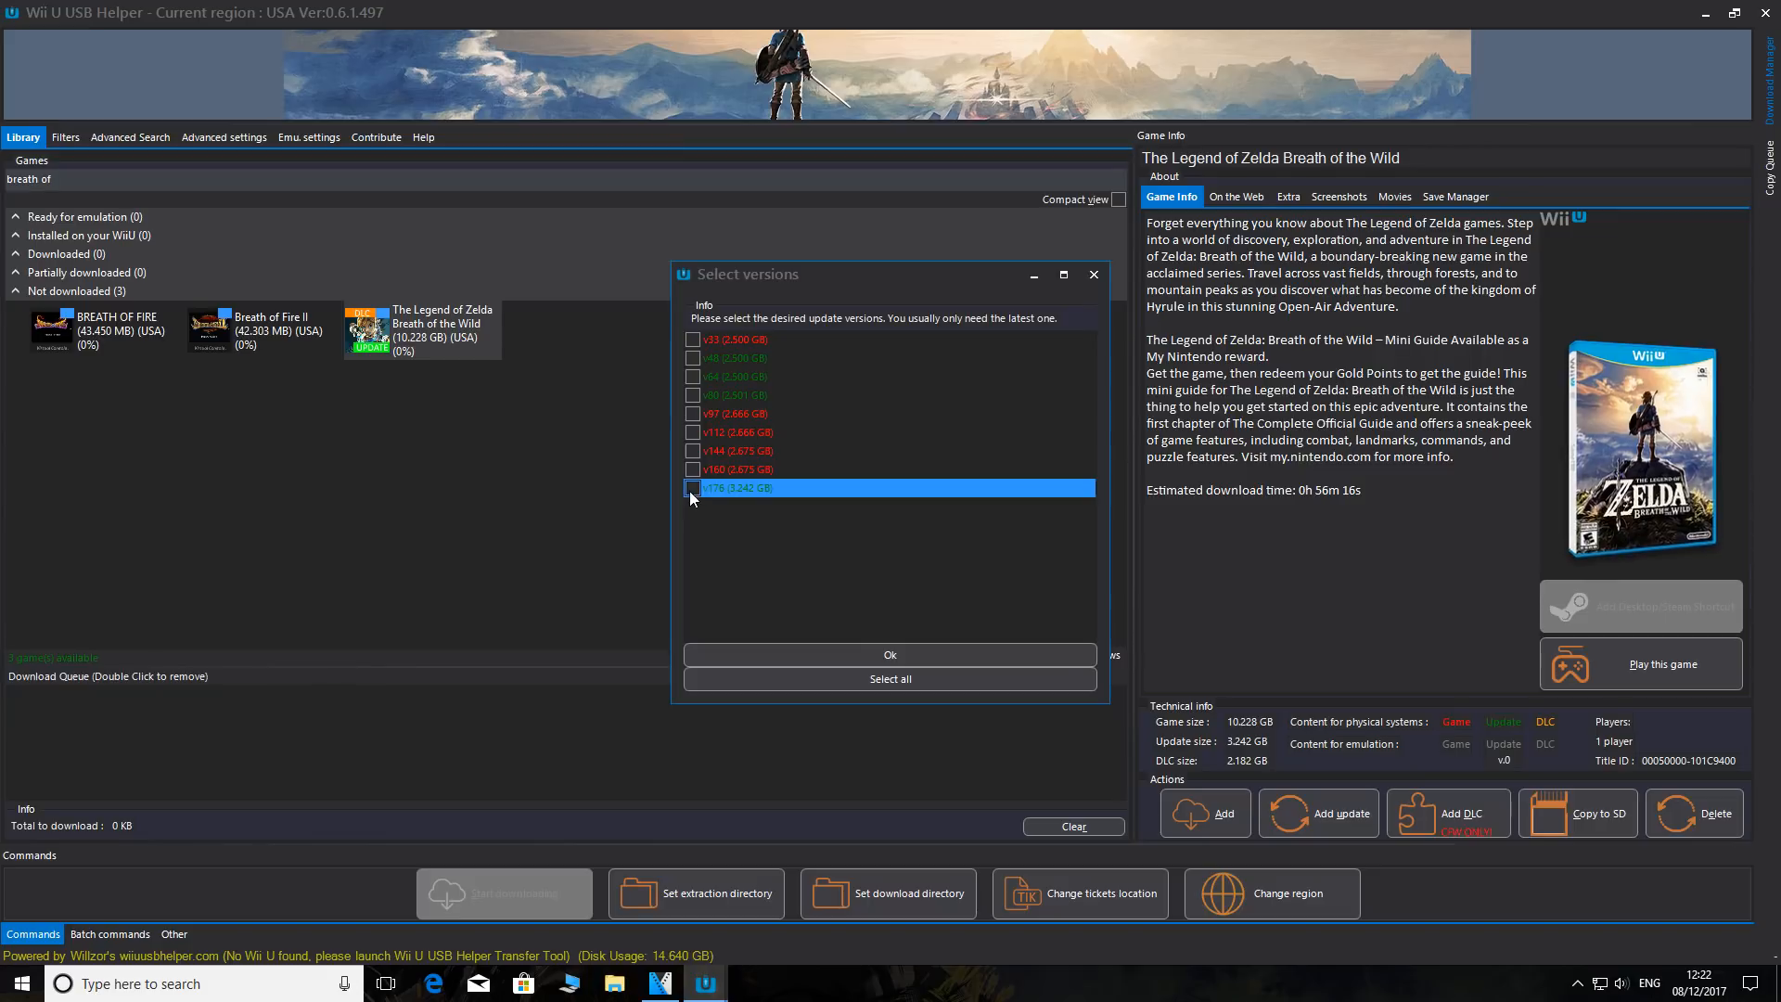
left_click(692, 488)
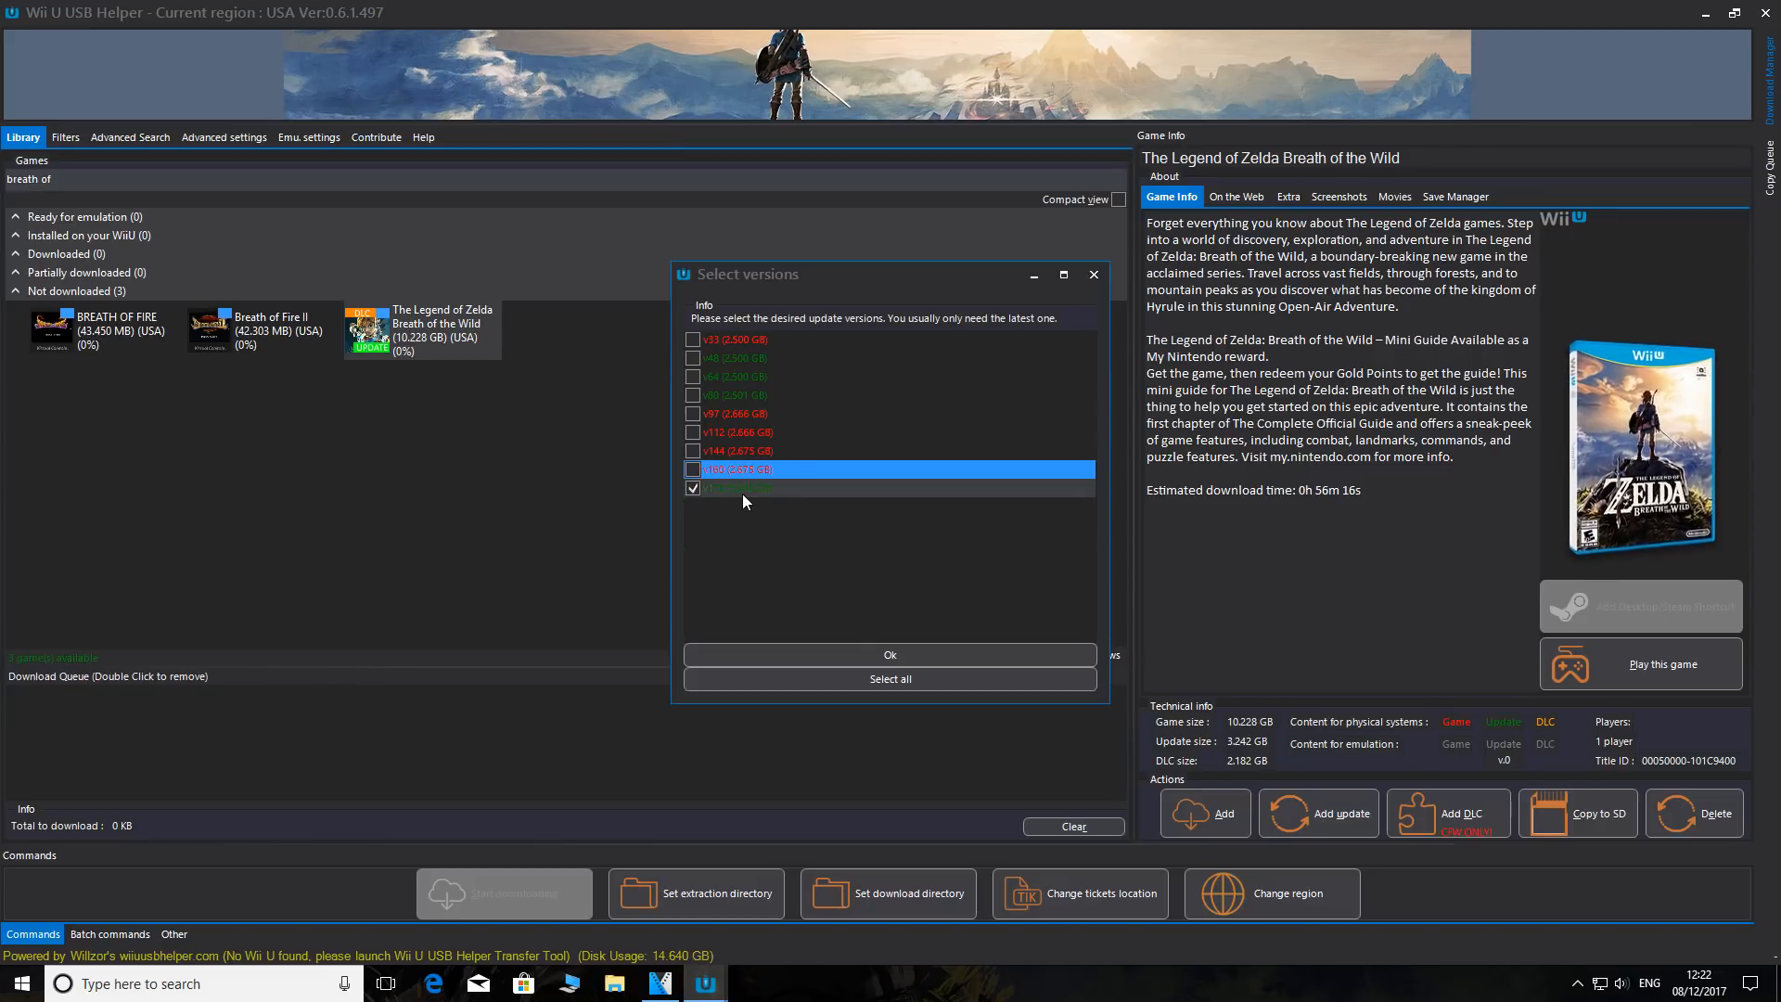
mouse_move(766, 504)
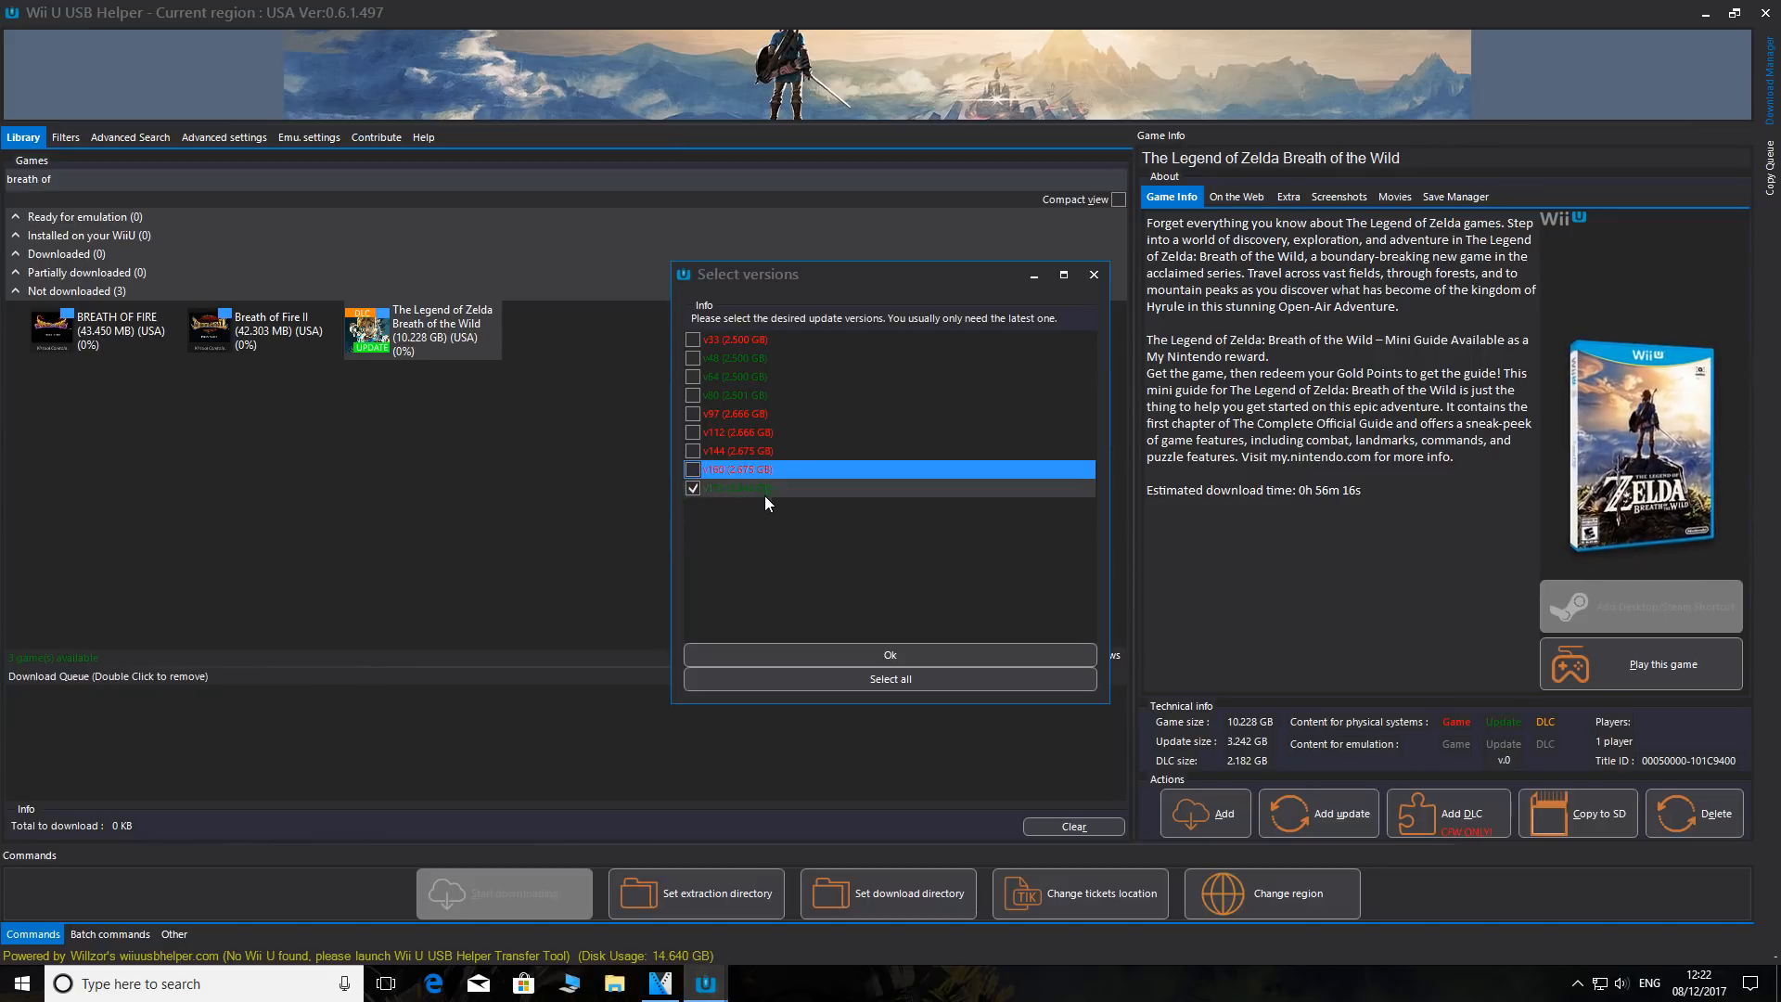
left_click(889, 655)
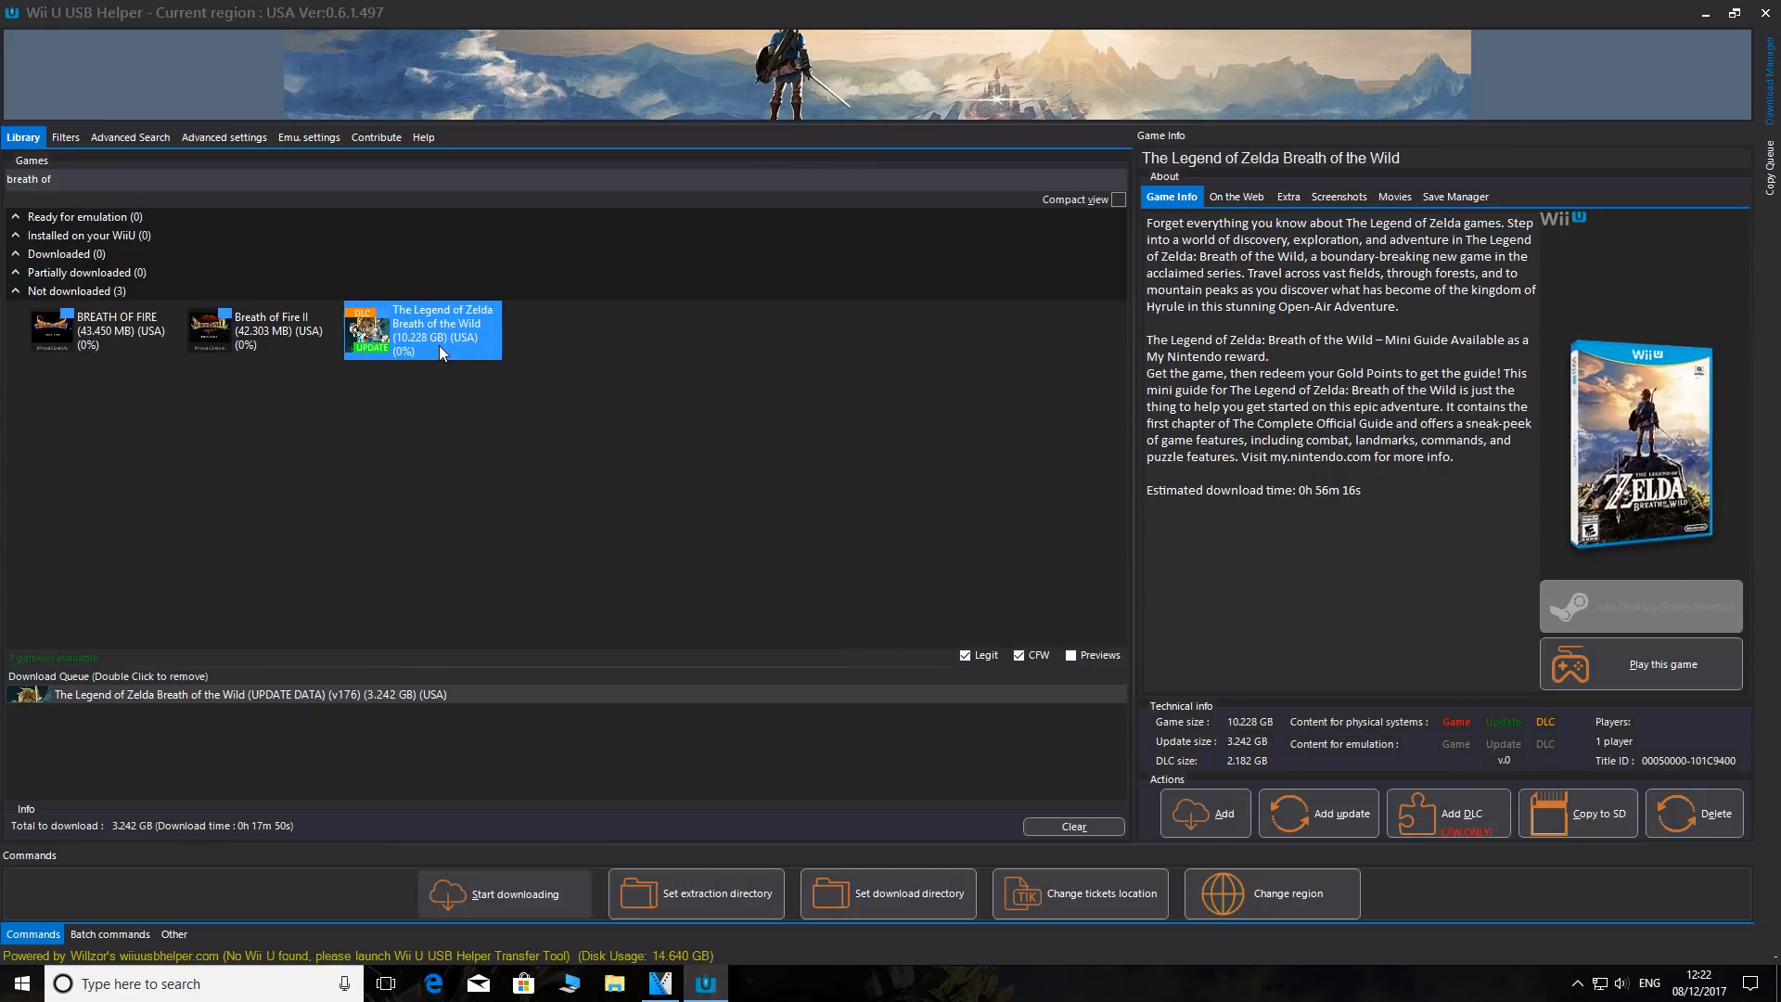
Add the DLC, start downloading the queue and have the files unpacked afterwards
left_click(1469, 813)
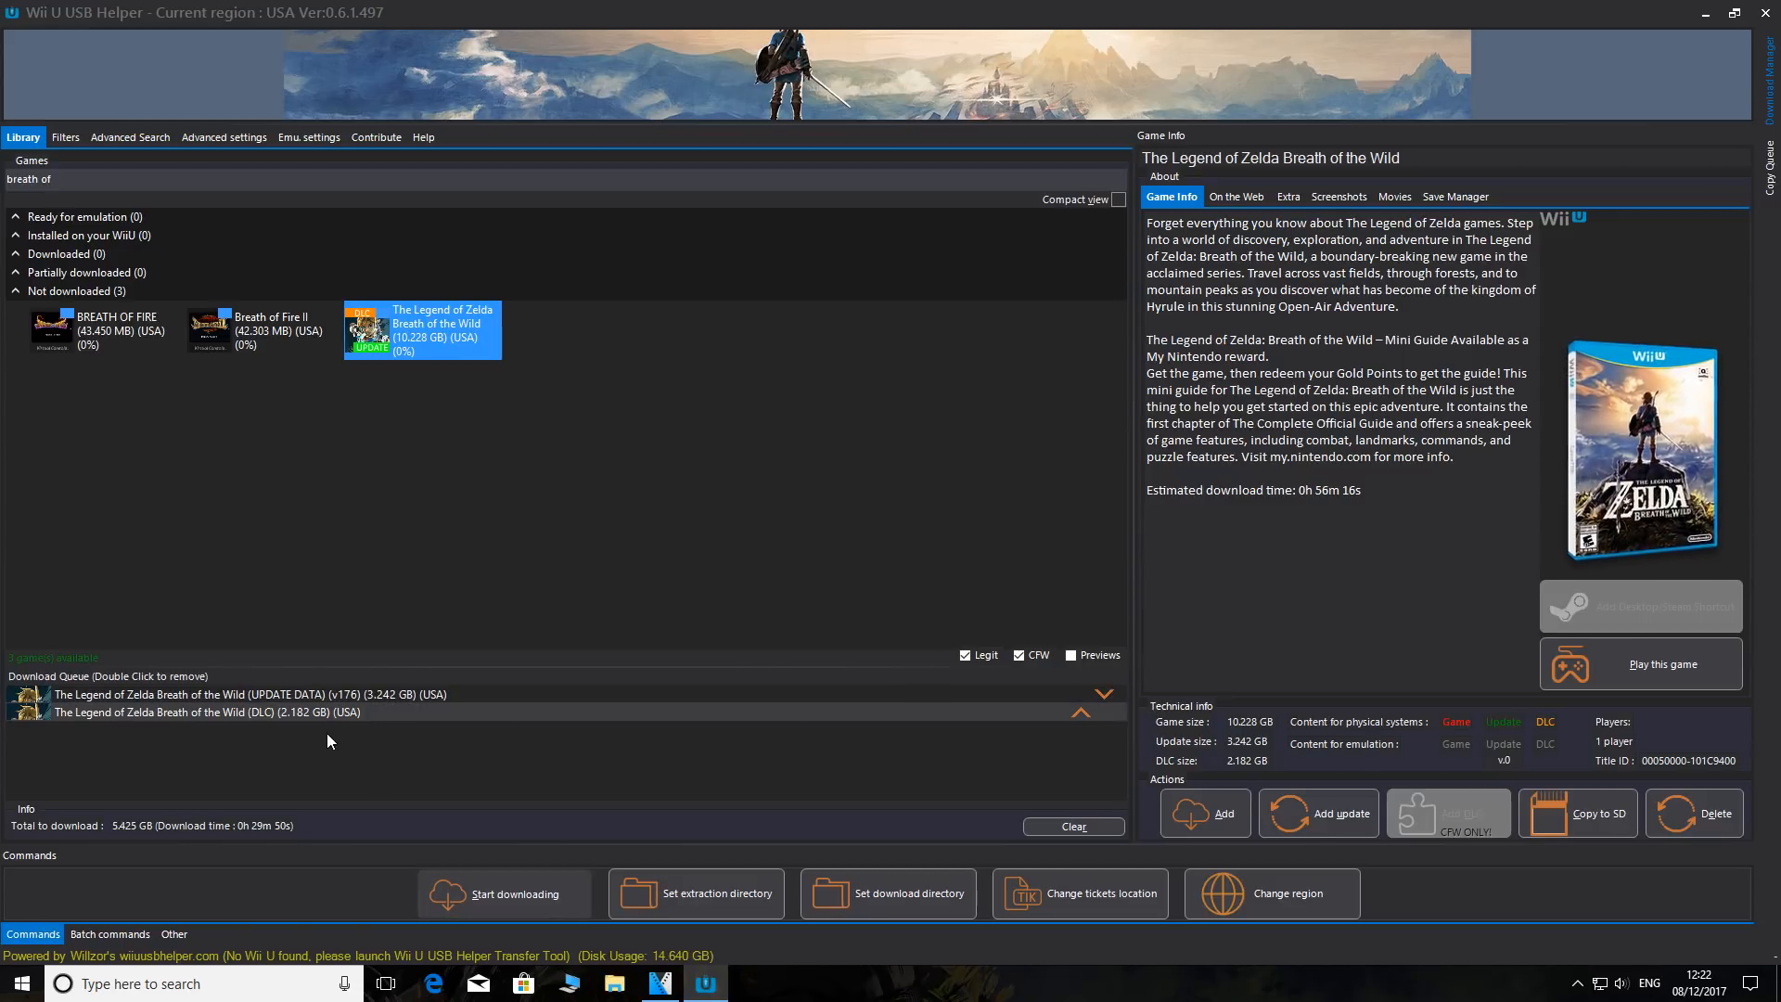
mouse_move(505, 894)
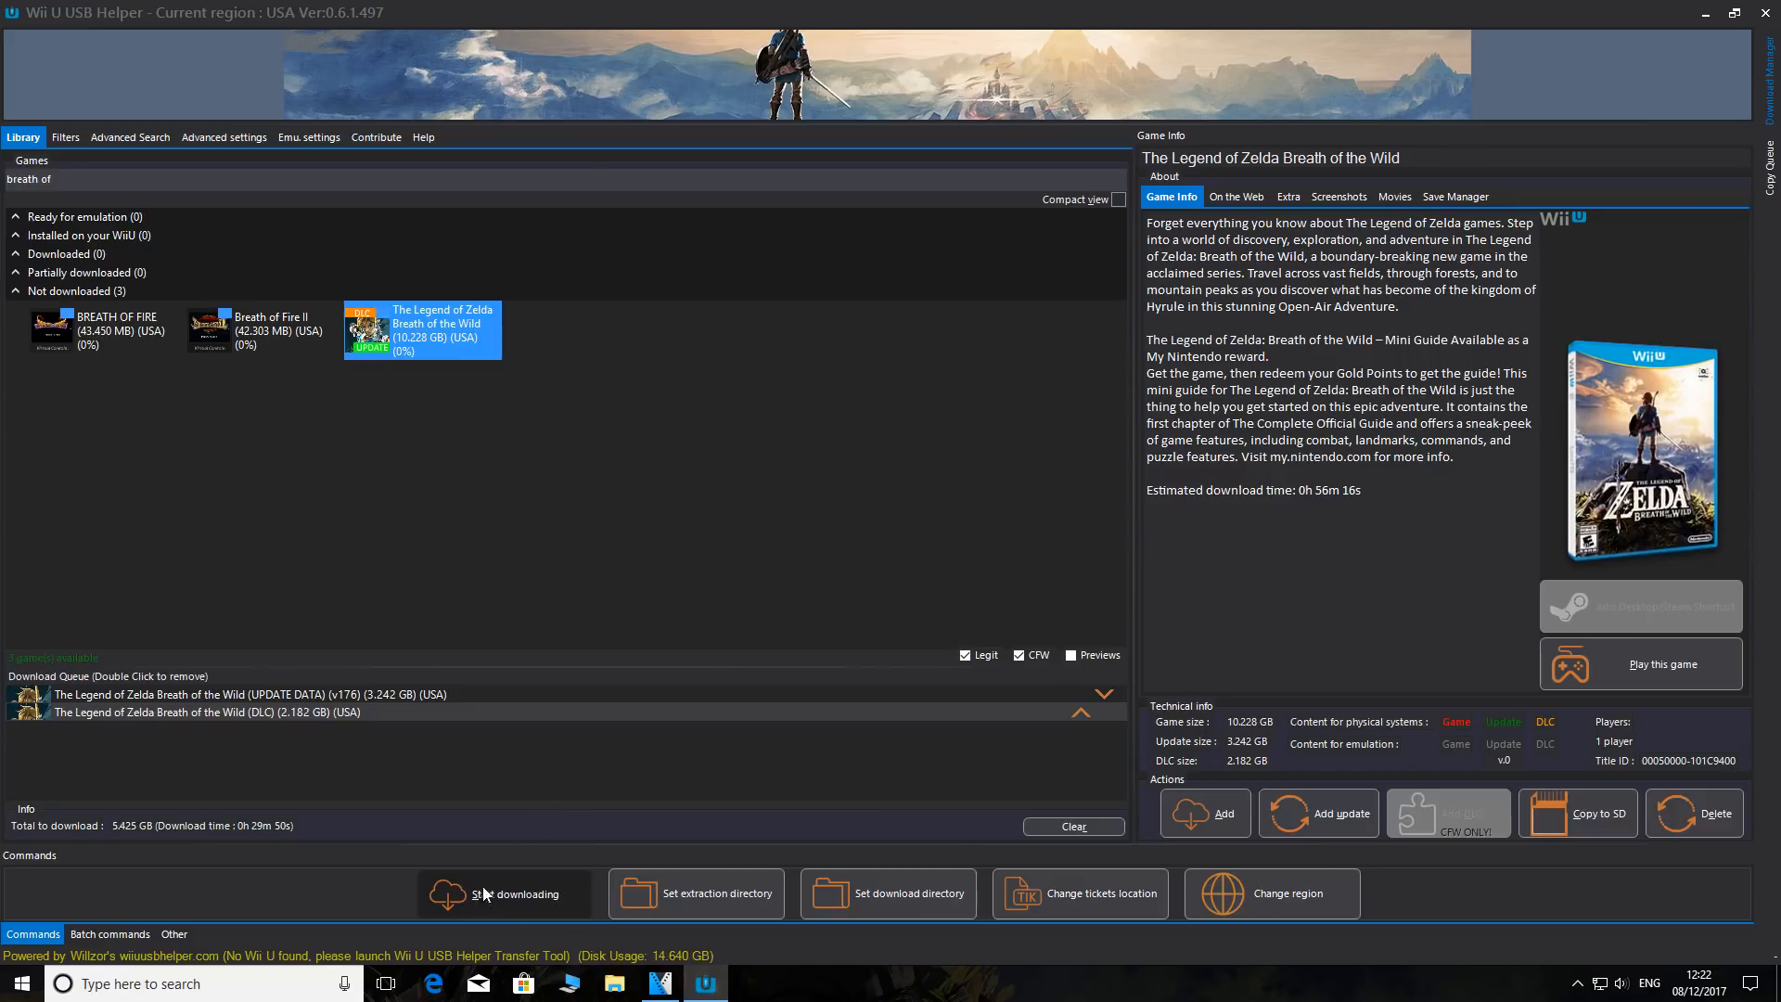
left_click(503, 892)
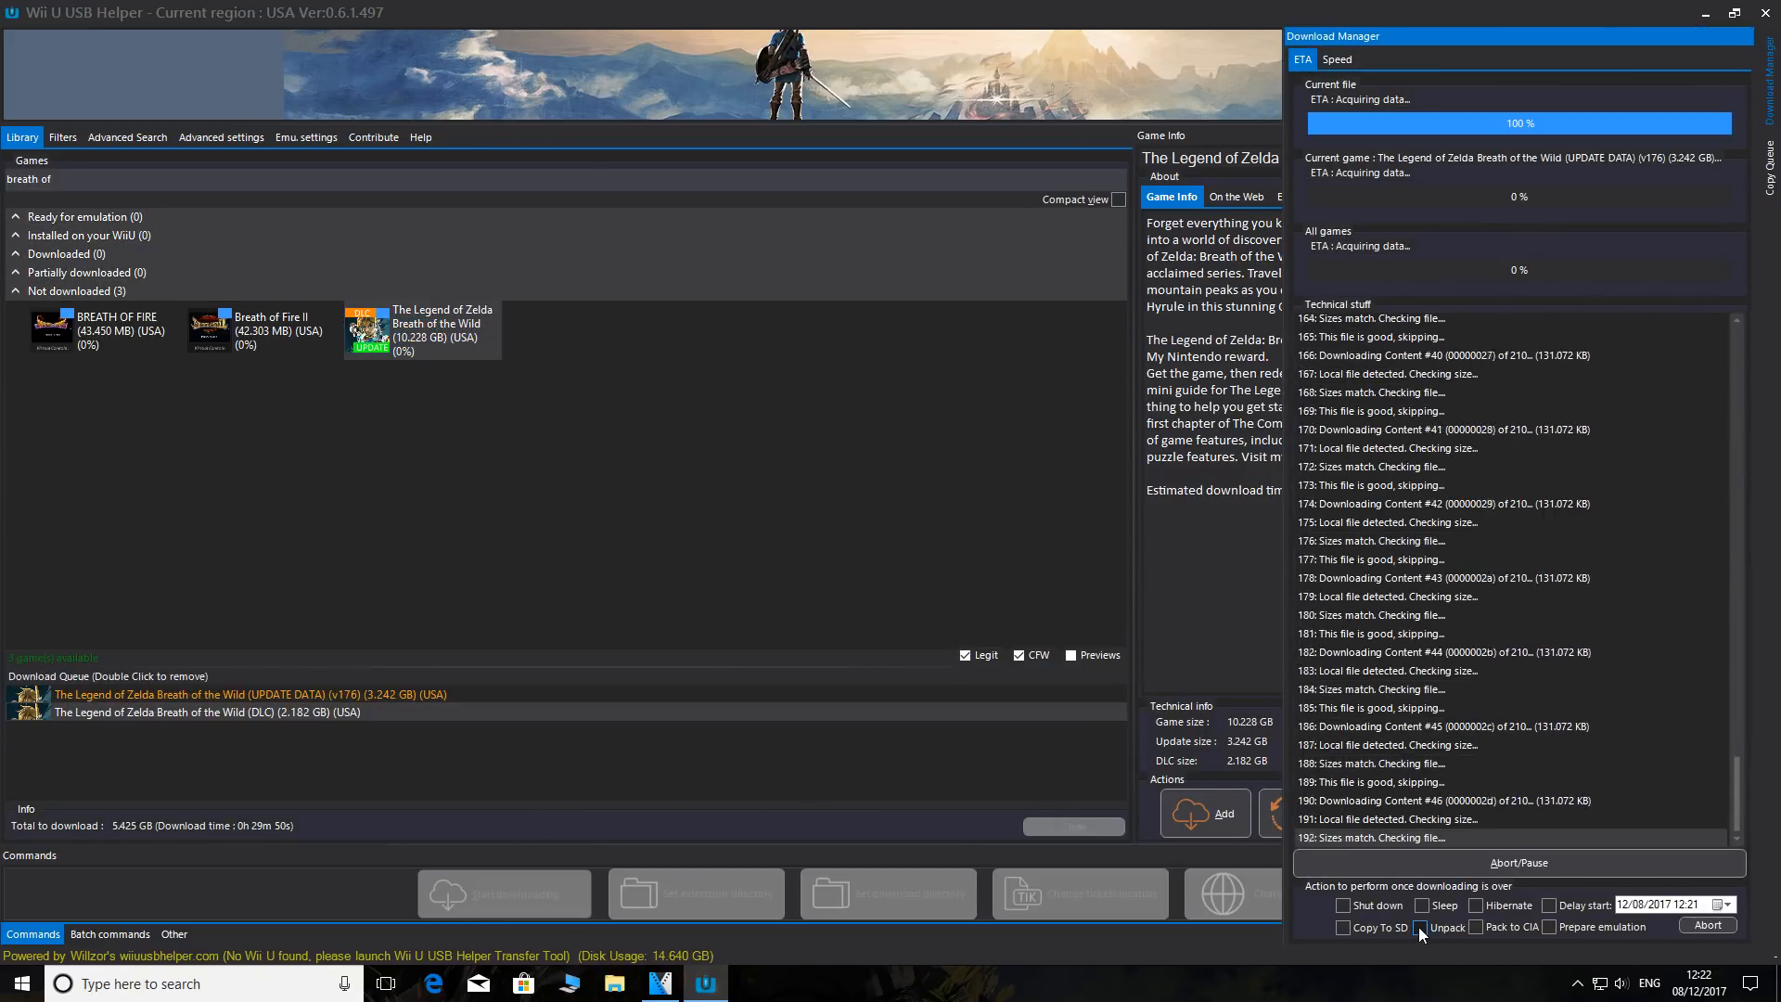
left_click(1419, 927)
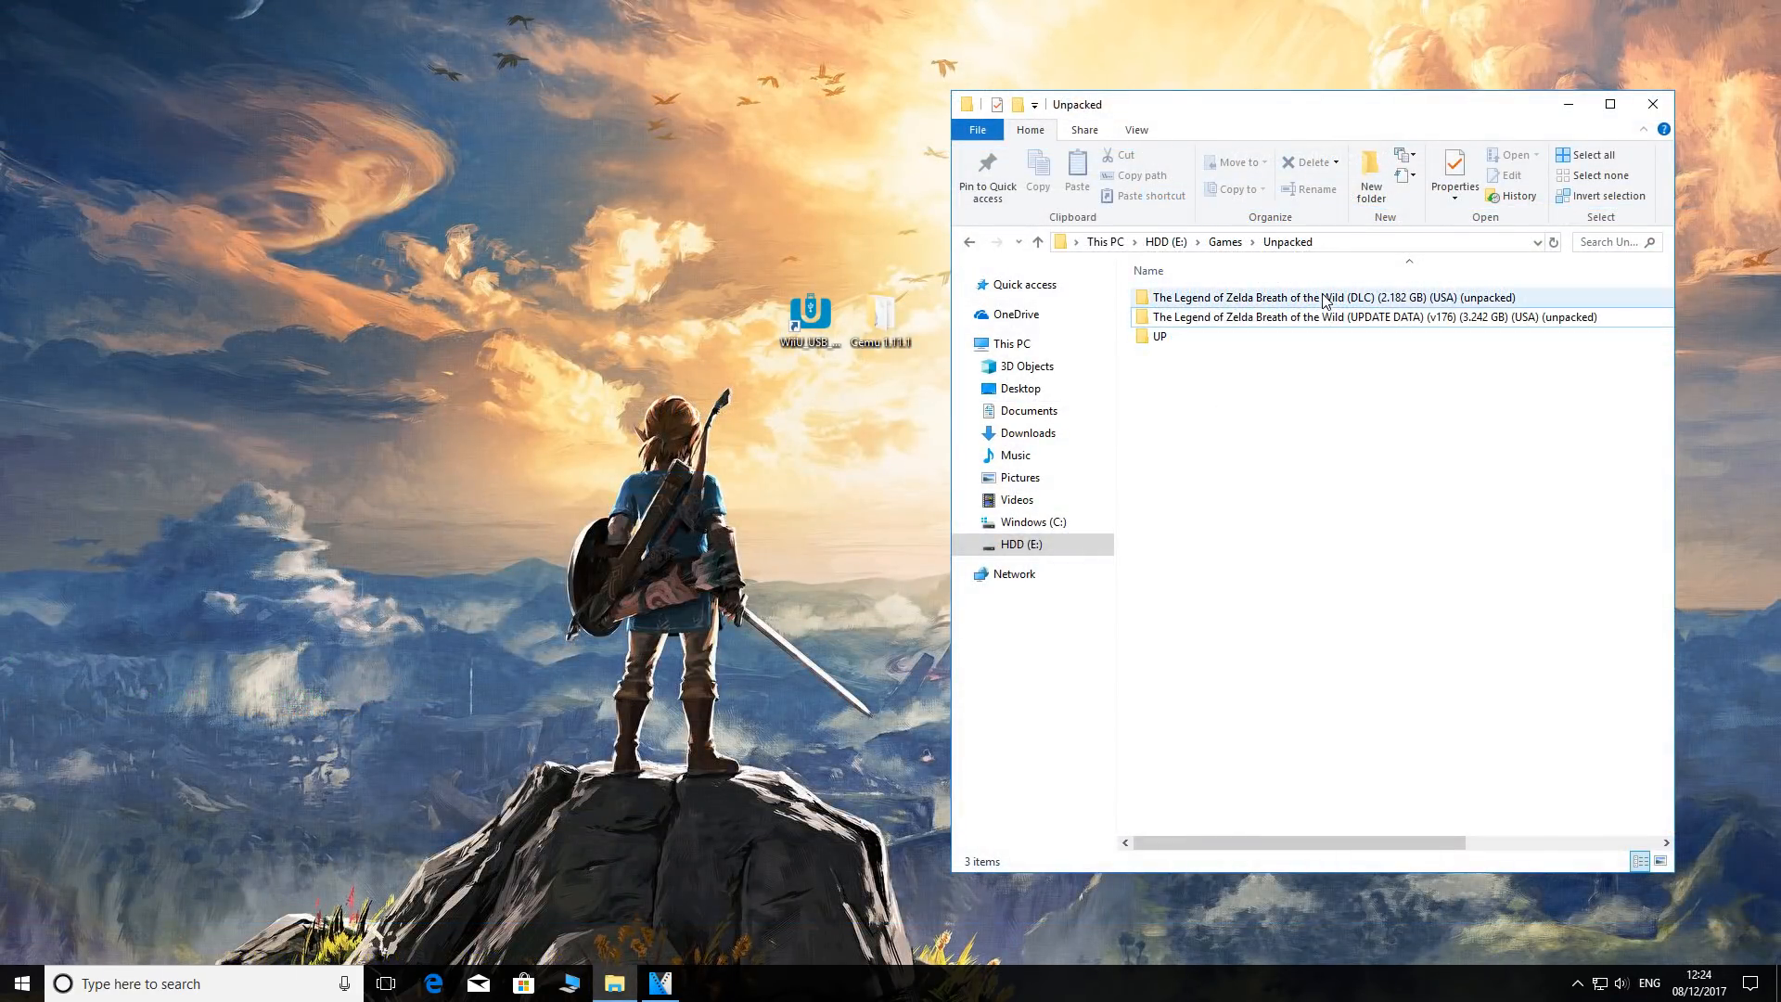
Check the unpacked v176 update folder holds code, content and meta, then return to Unpacked
left_click(1333, 315)
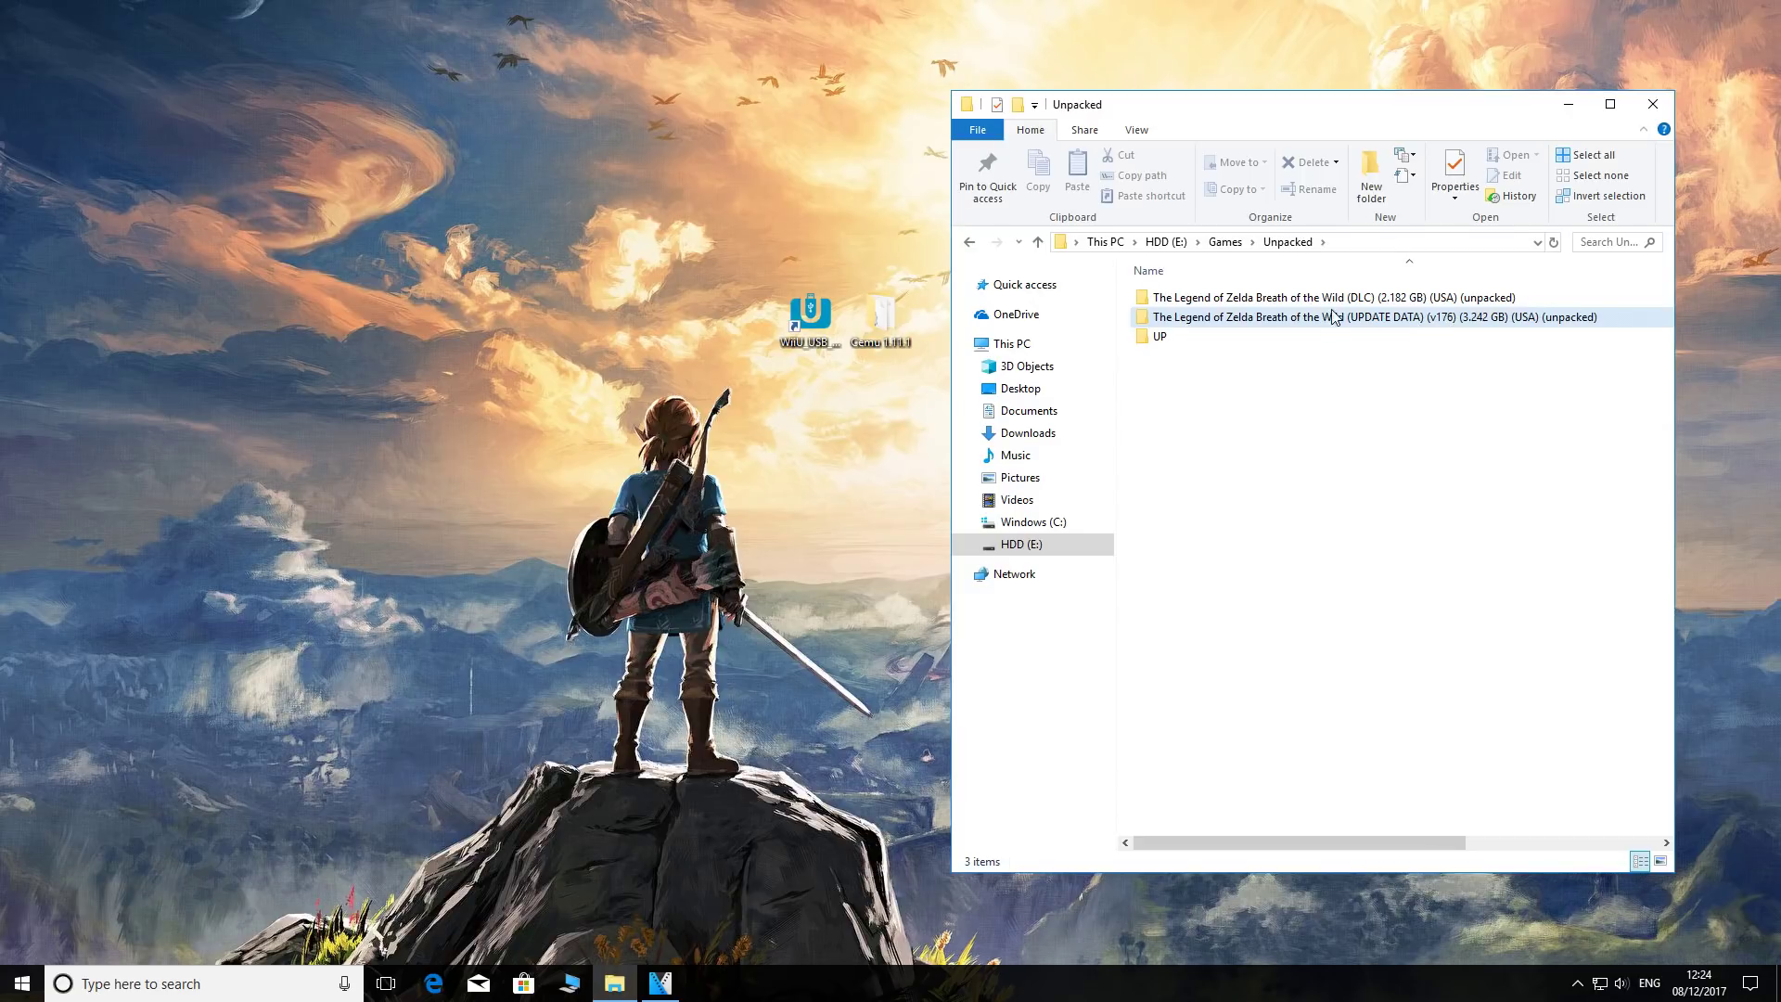
double_click(1339, 317)
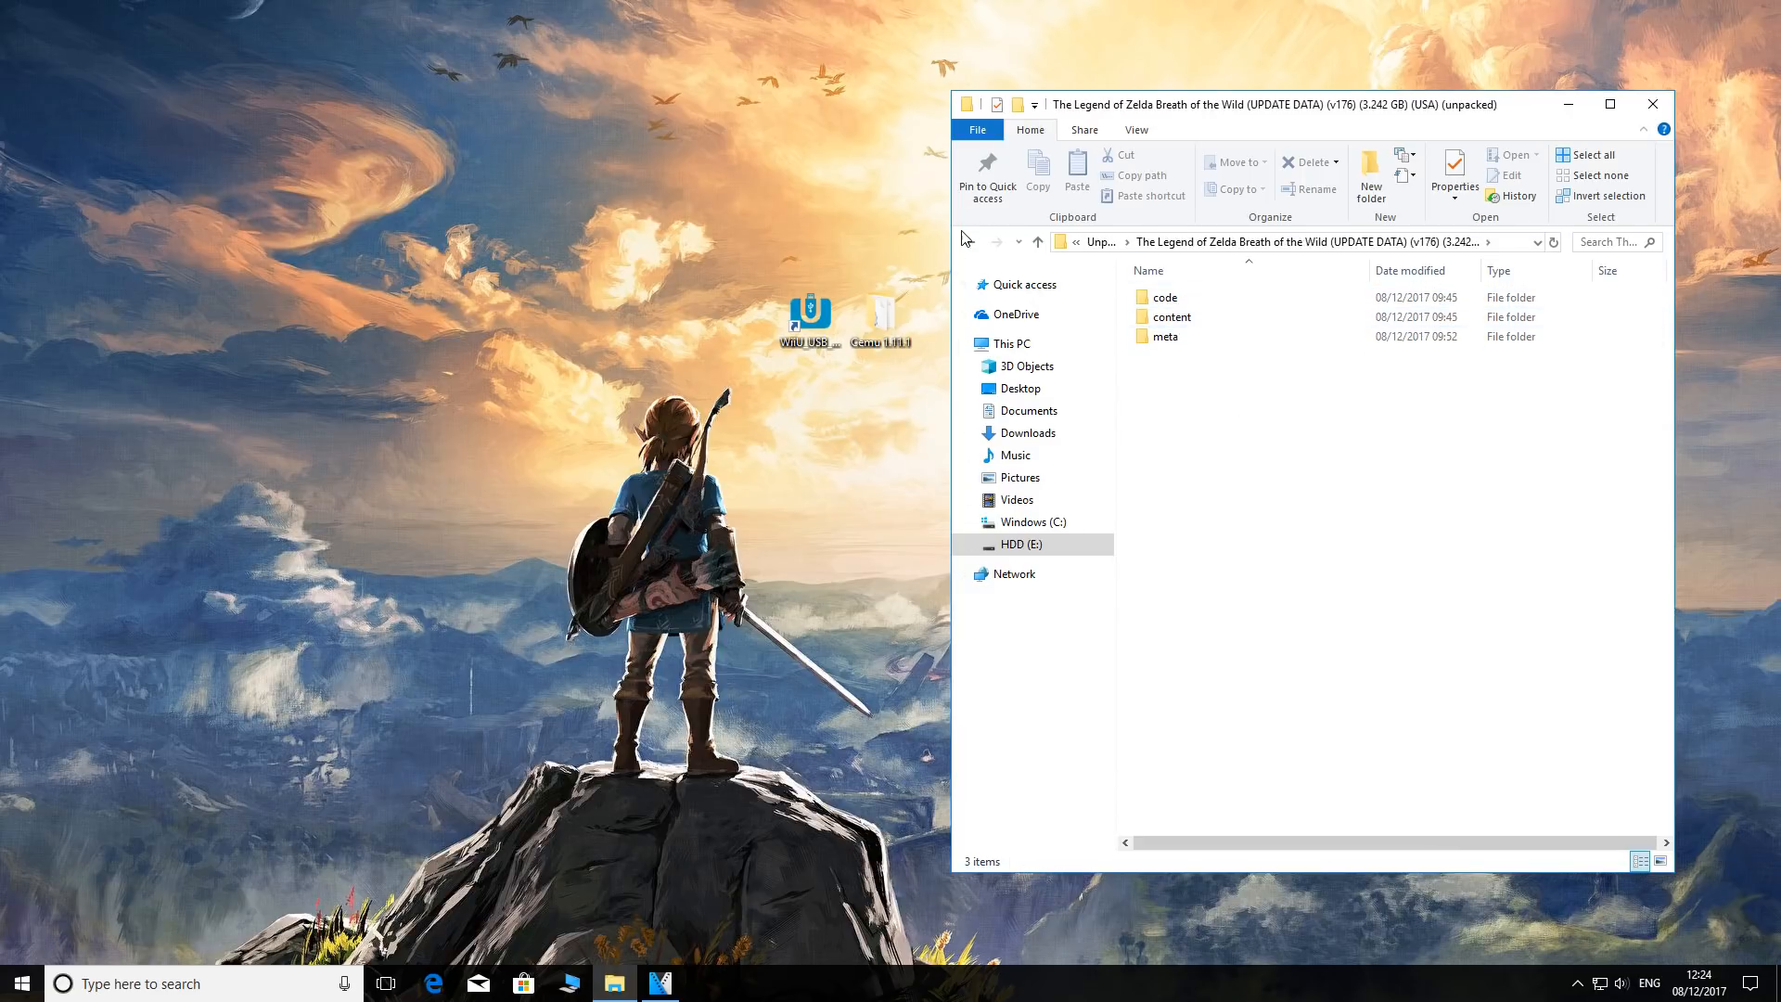
left_click(968, 241)
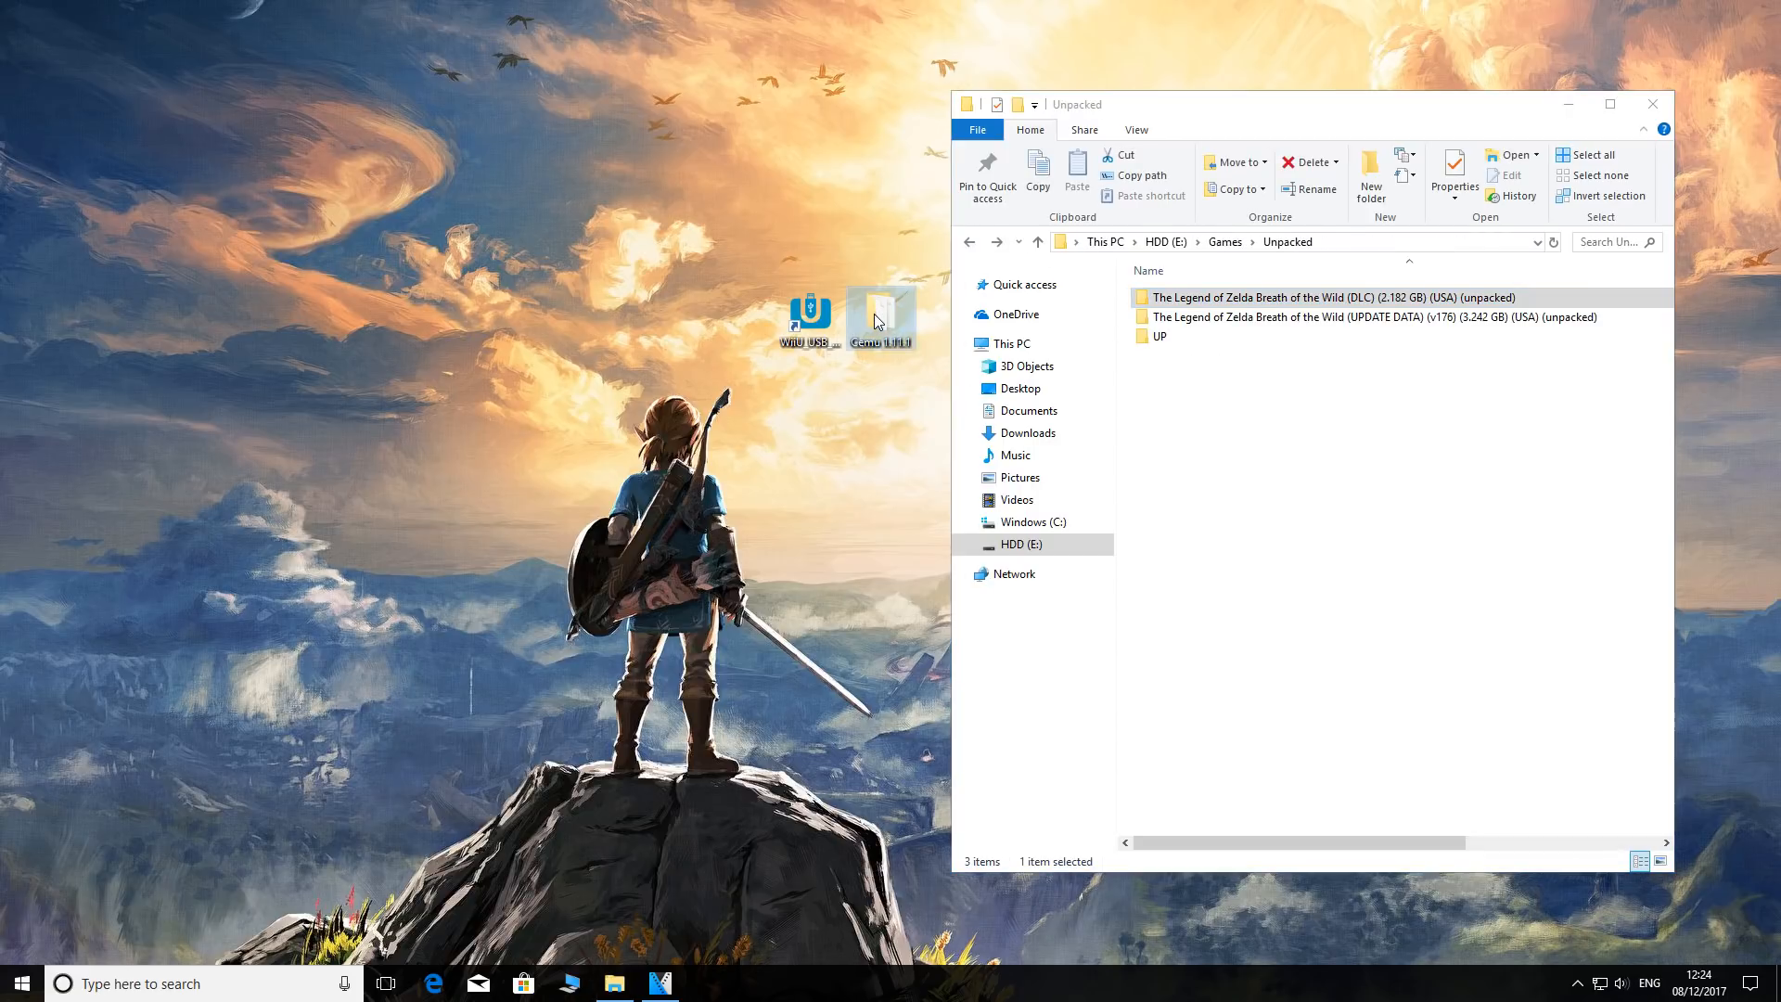
mouse_move(888, 315)
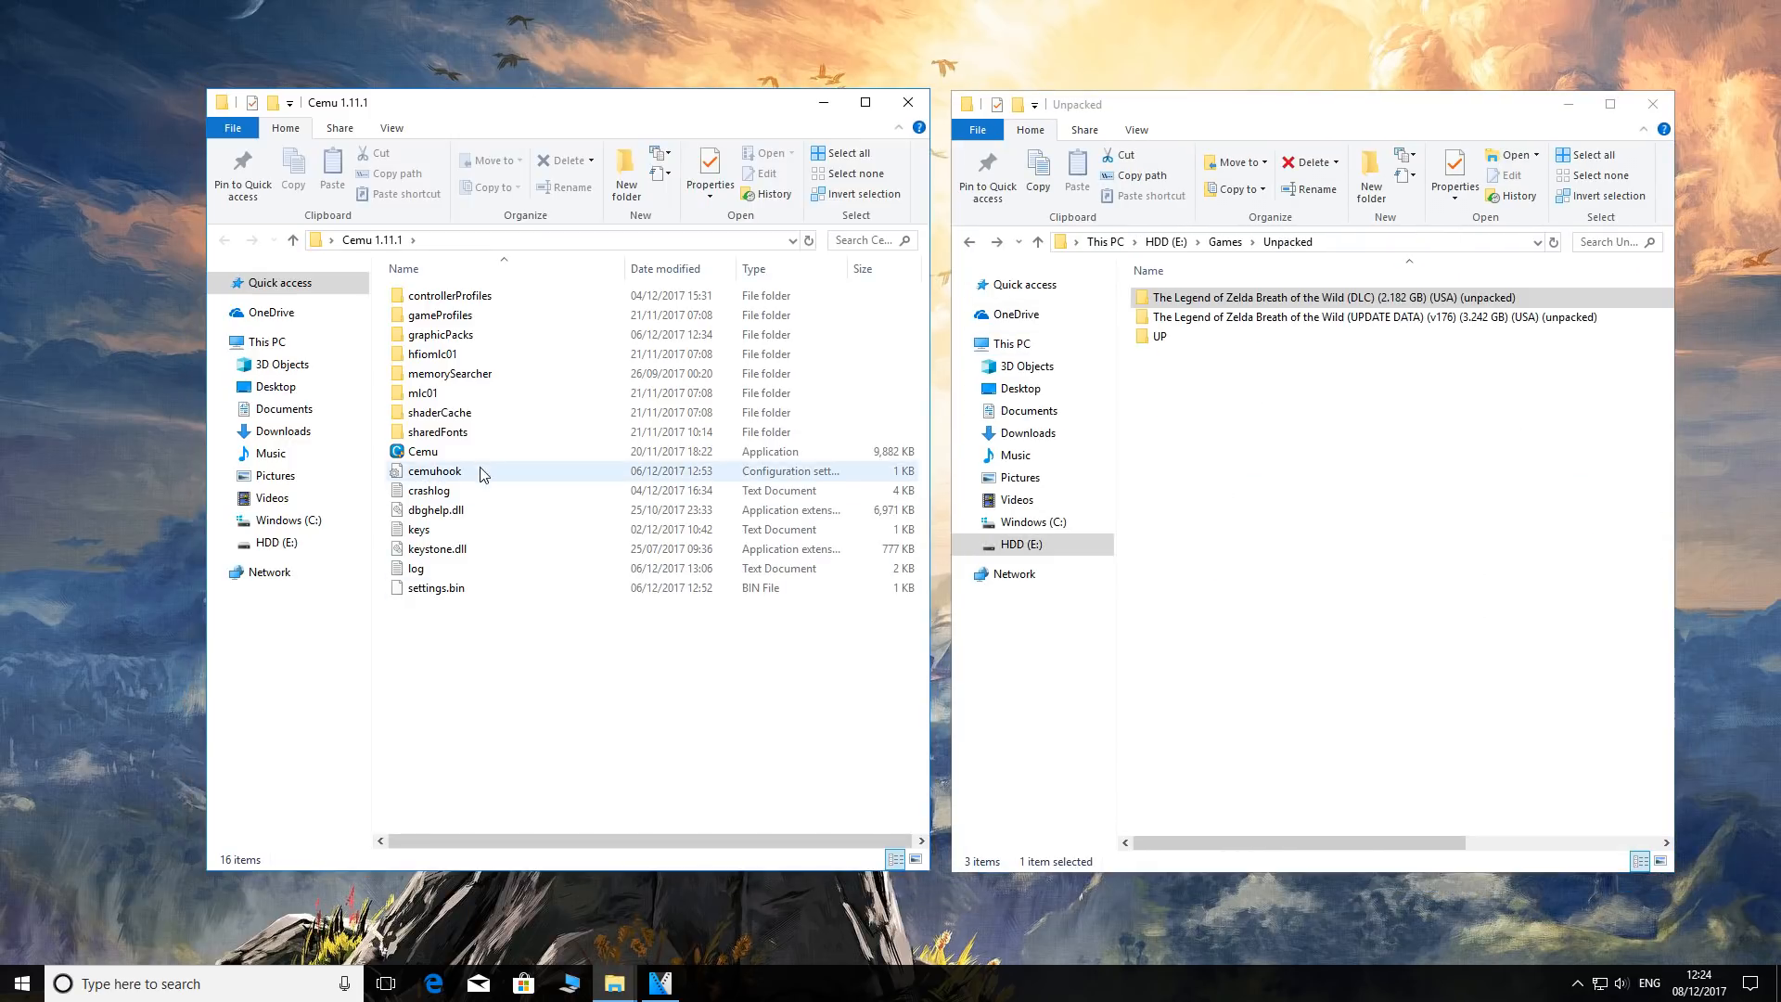
Launch Cemu.exe from the Cemu 1.11.1 folder
left_click(423, 451)
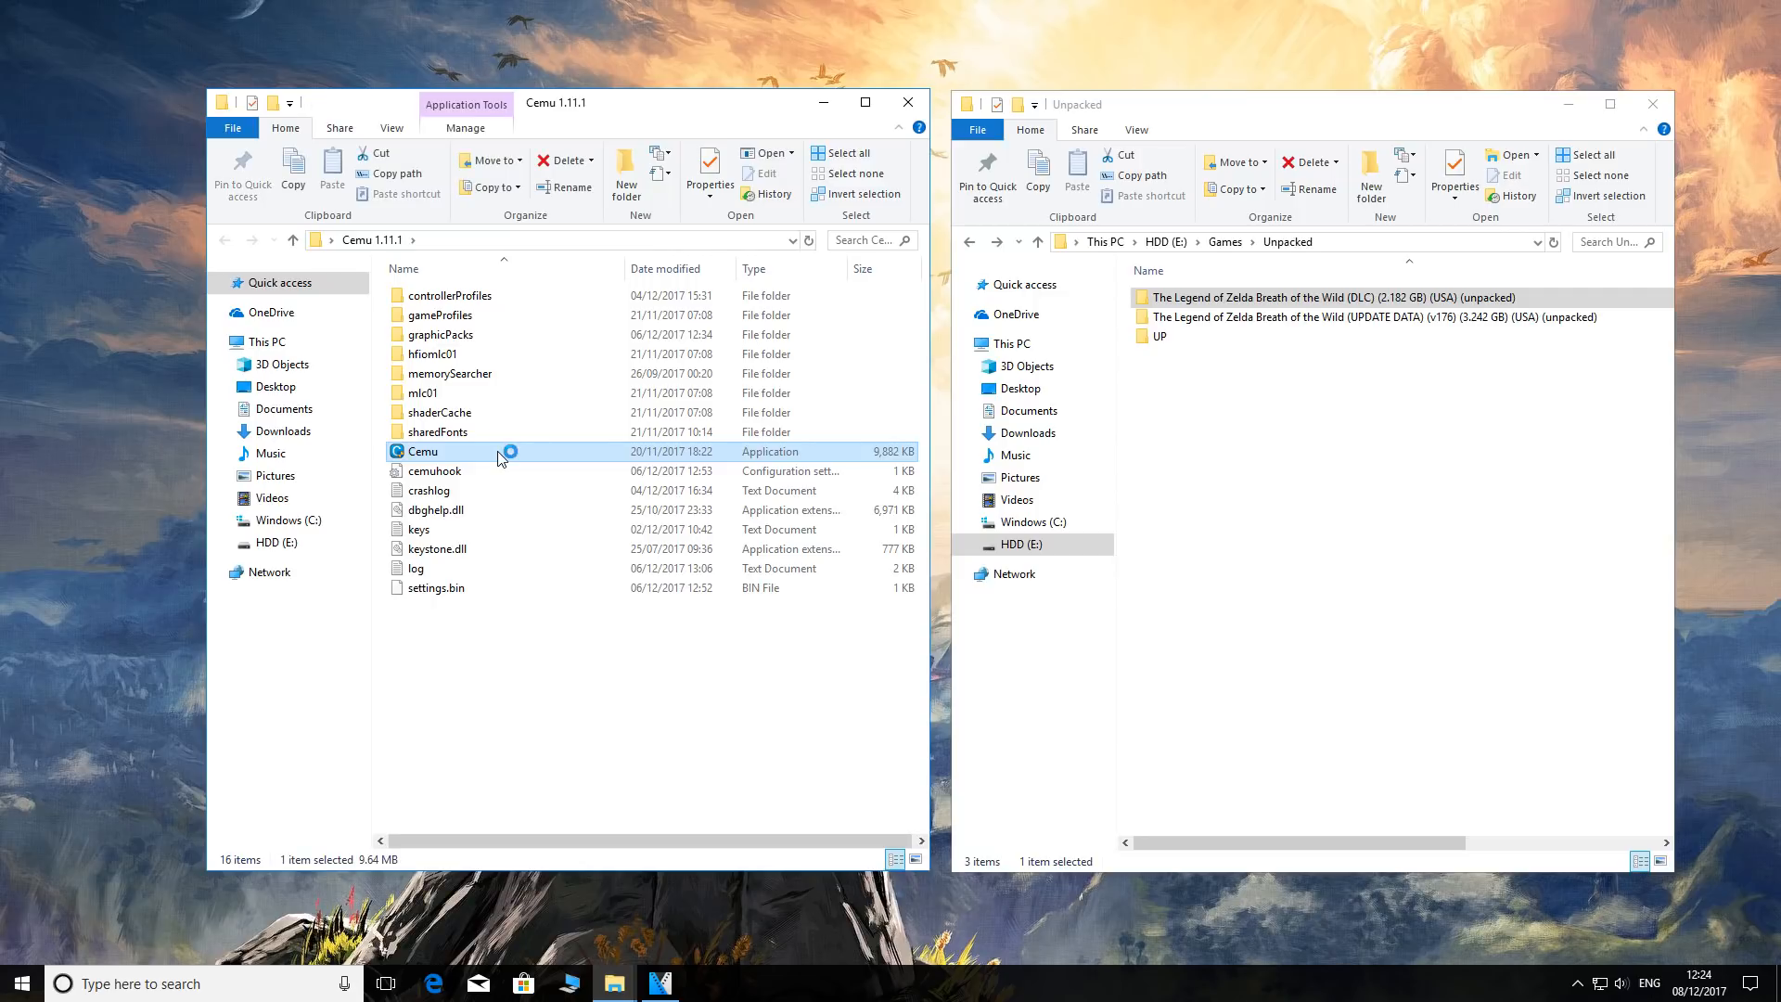
mouse_move(497, 460)
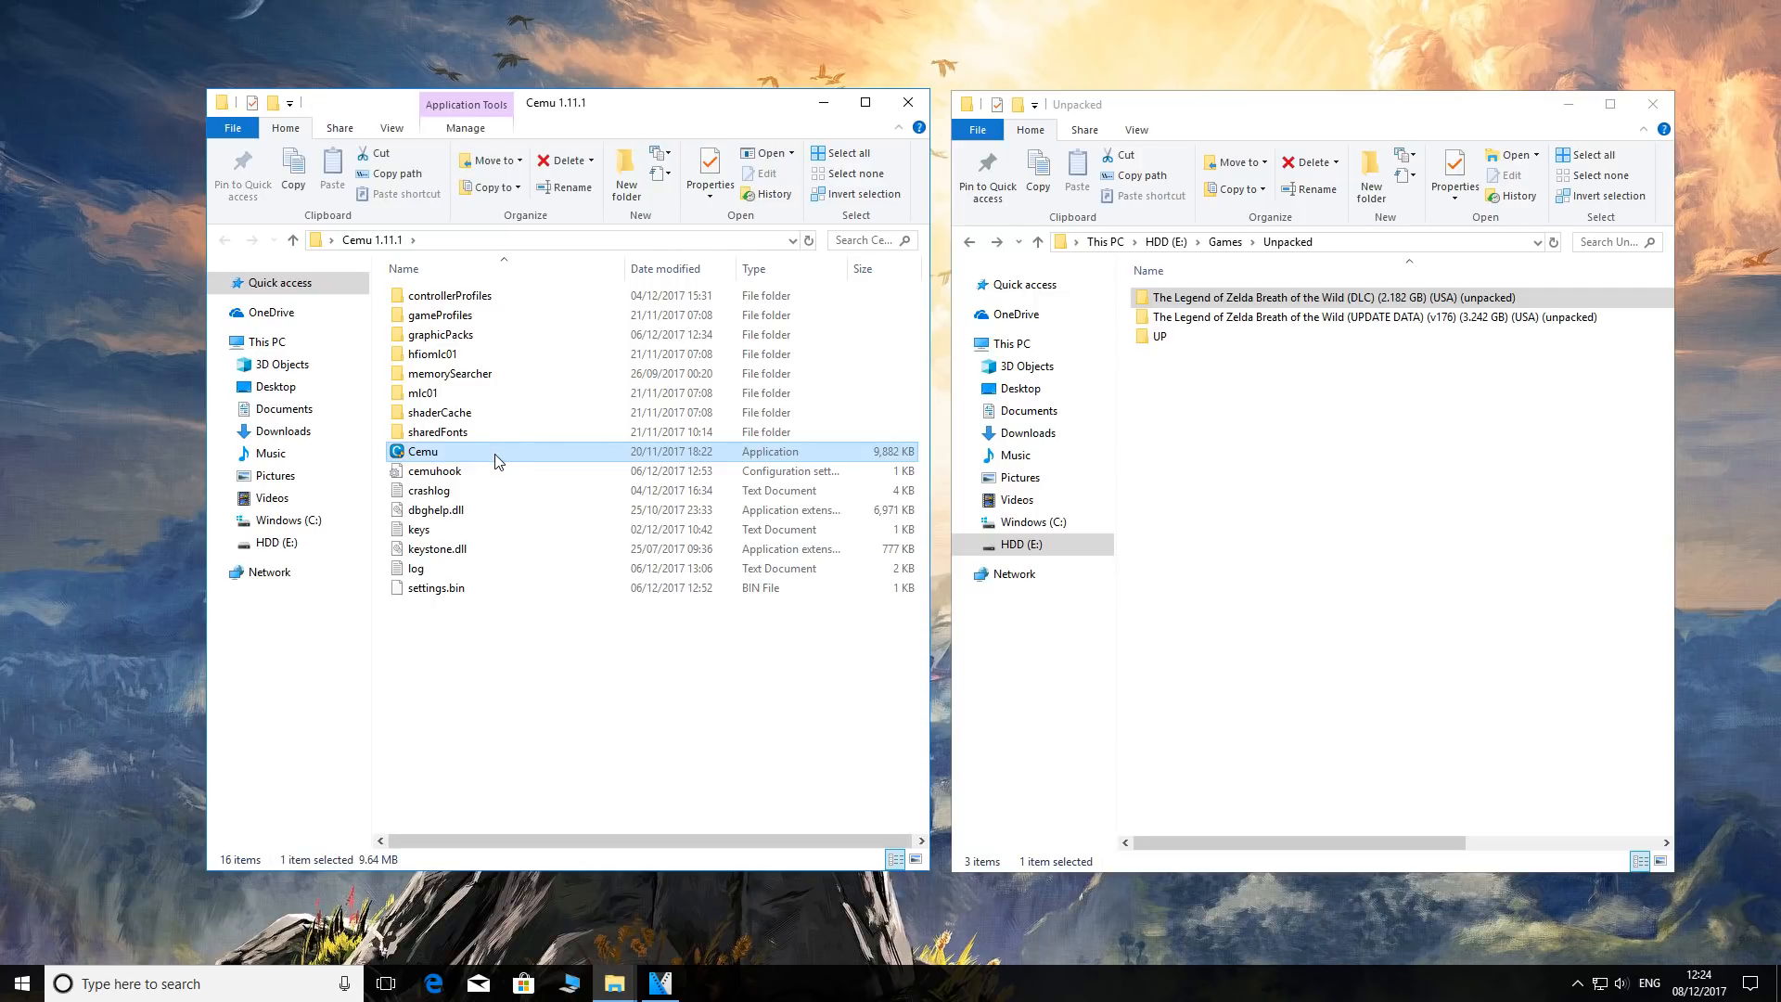
double_click(422, 451)
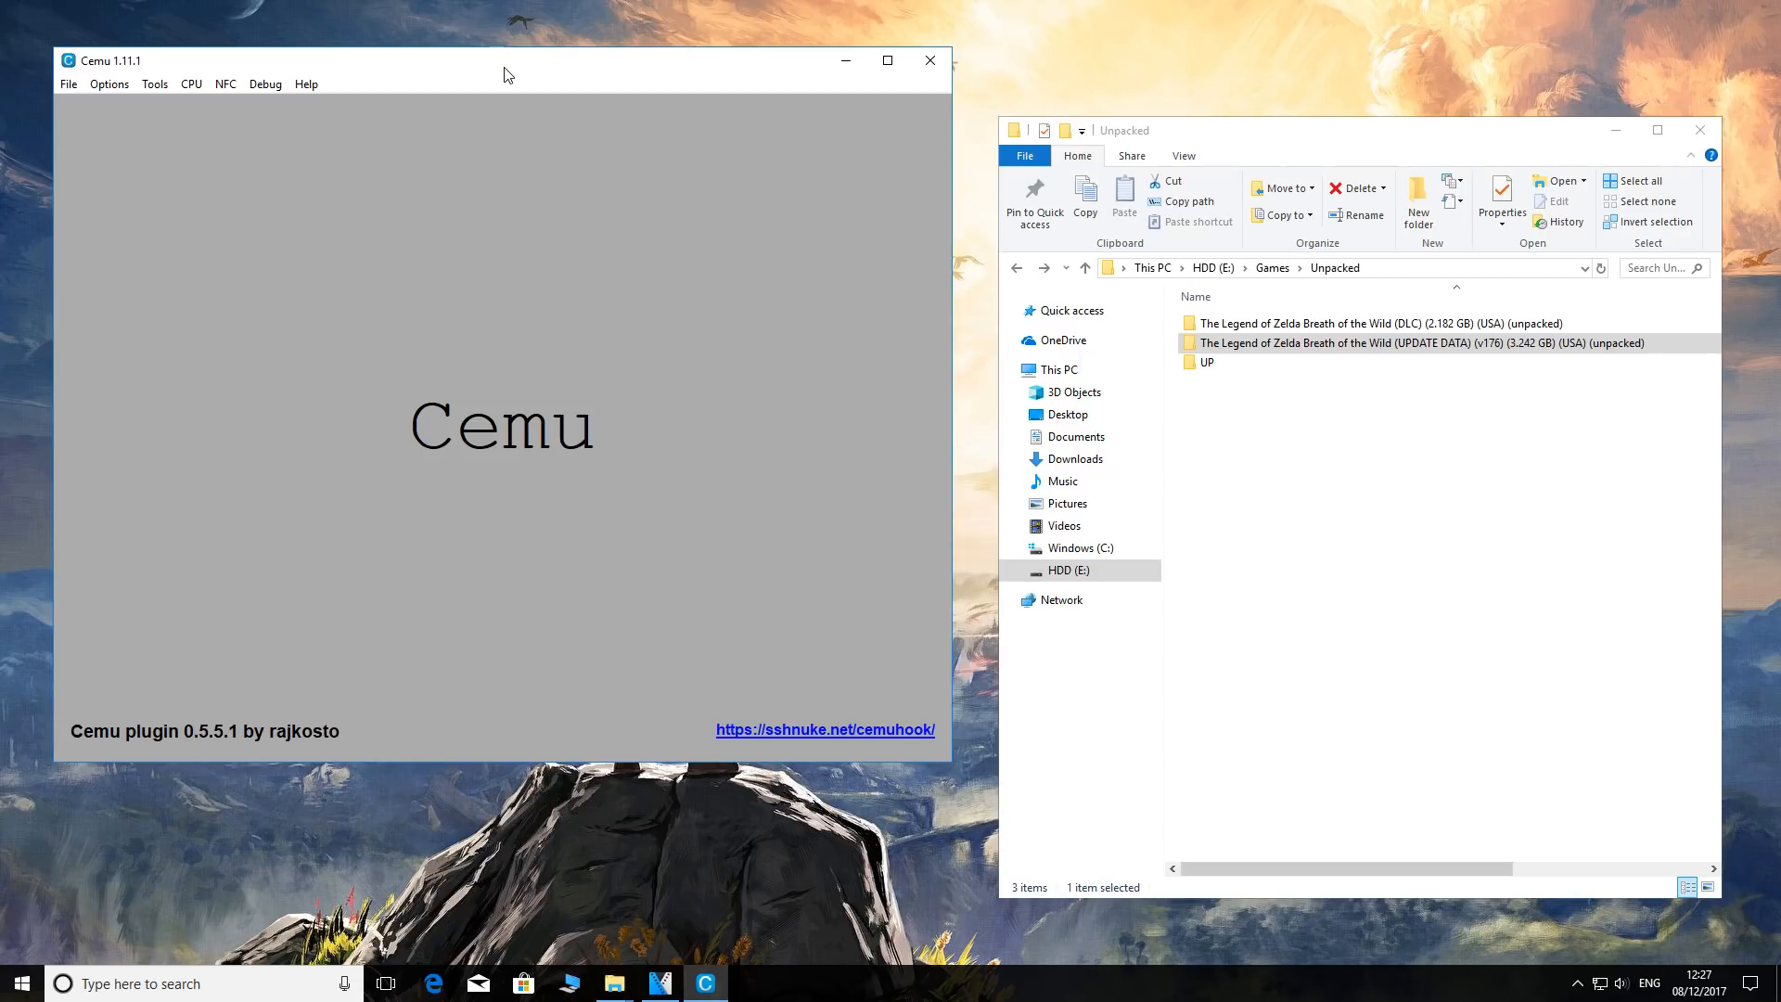
Install the unpacked v176 update from HDD (E:) > Games > Unpacked, confirming the reinstall warning with Yes
left_click(69, 84)
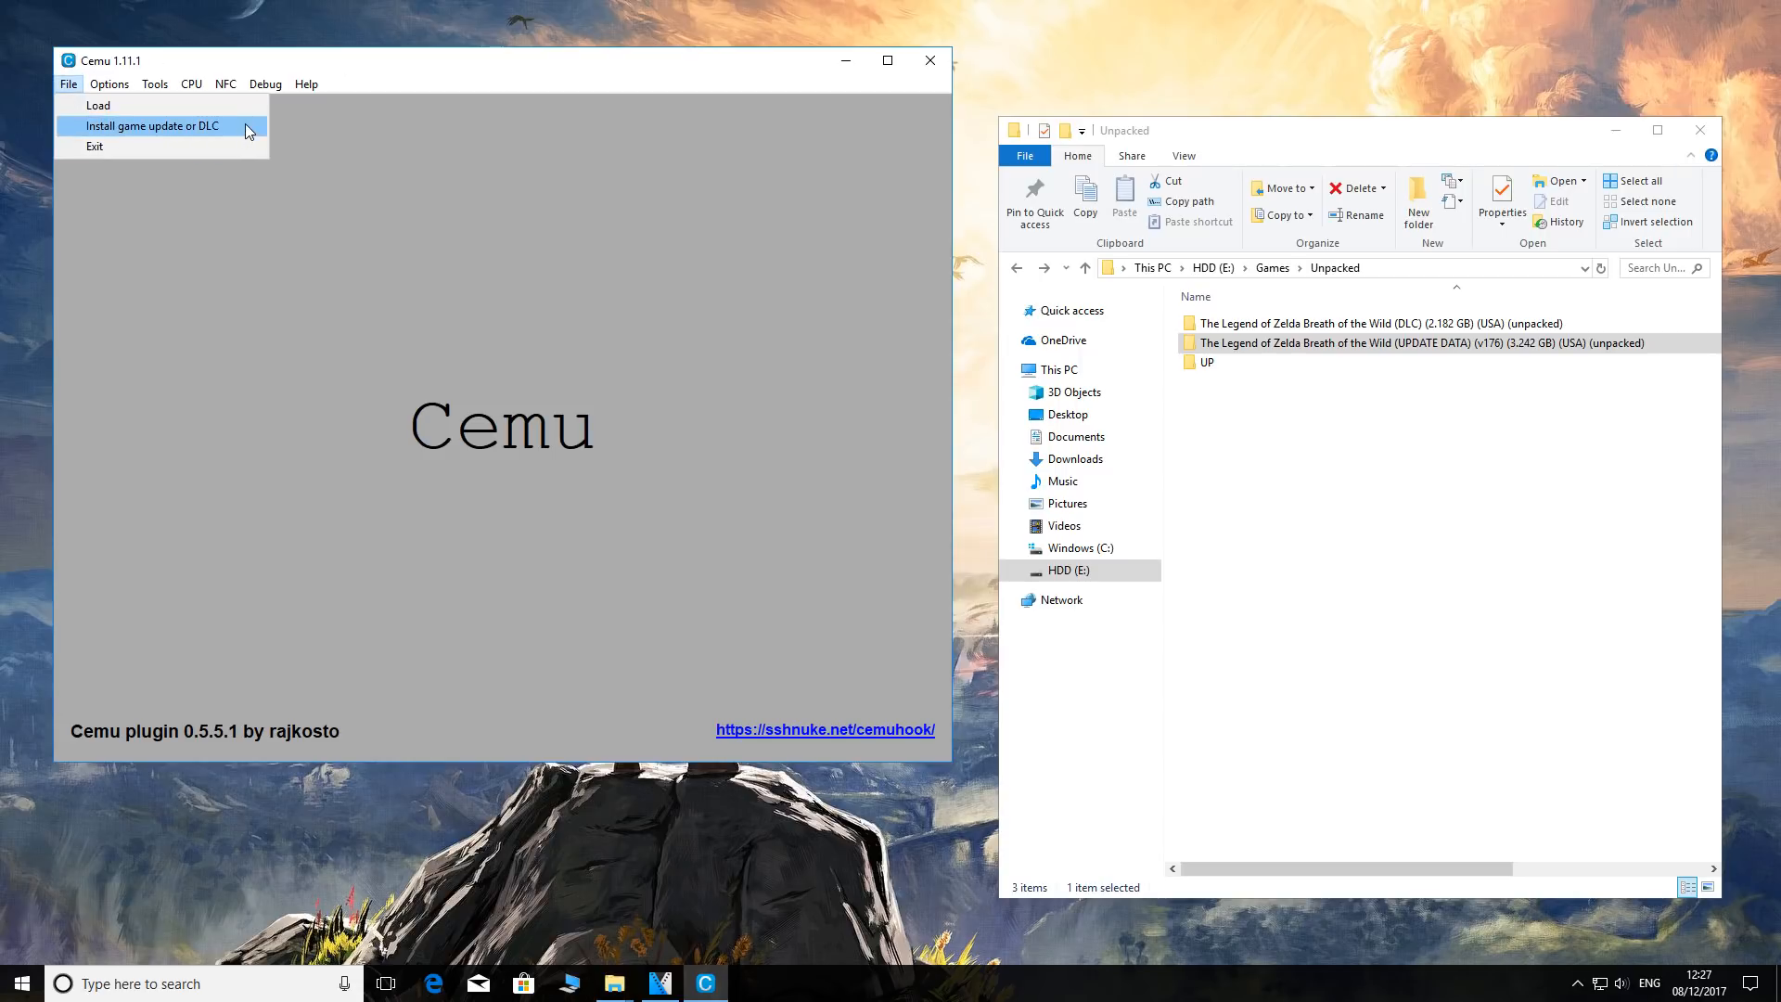
left_click(148, 124)
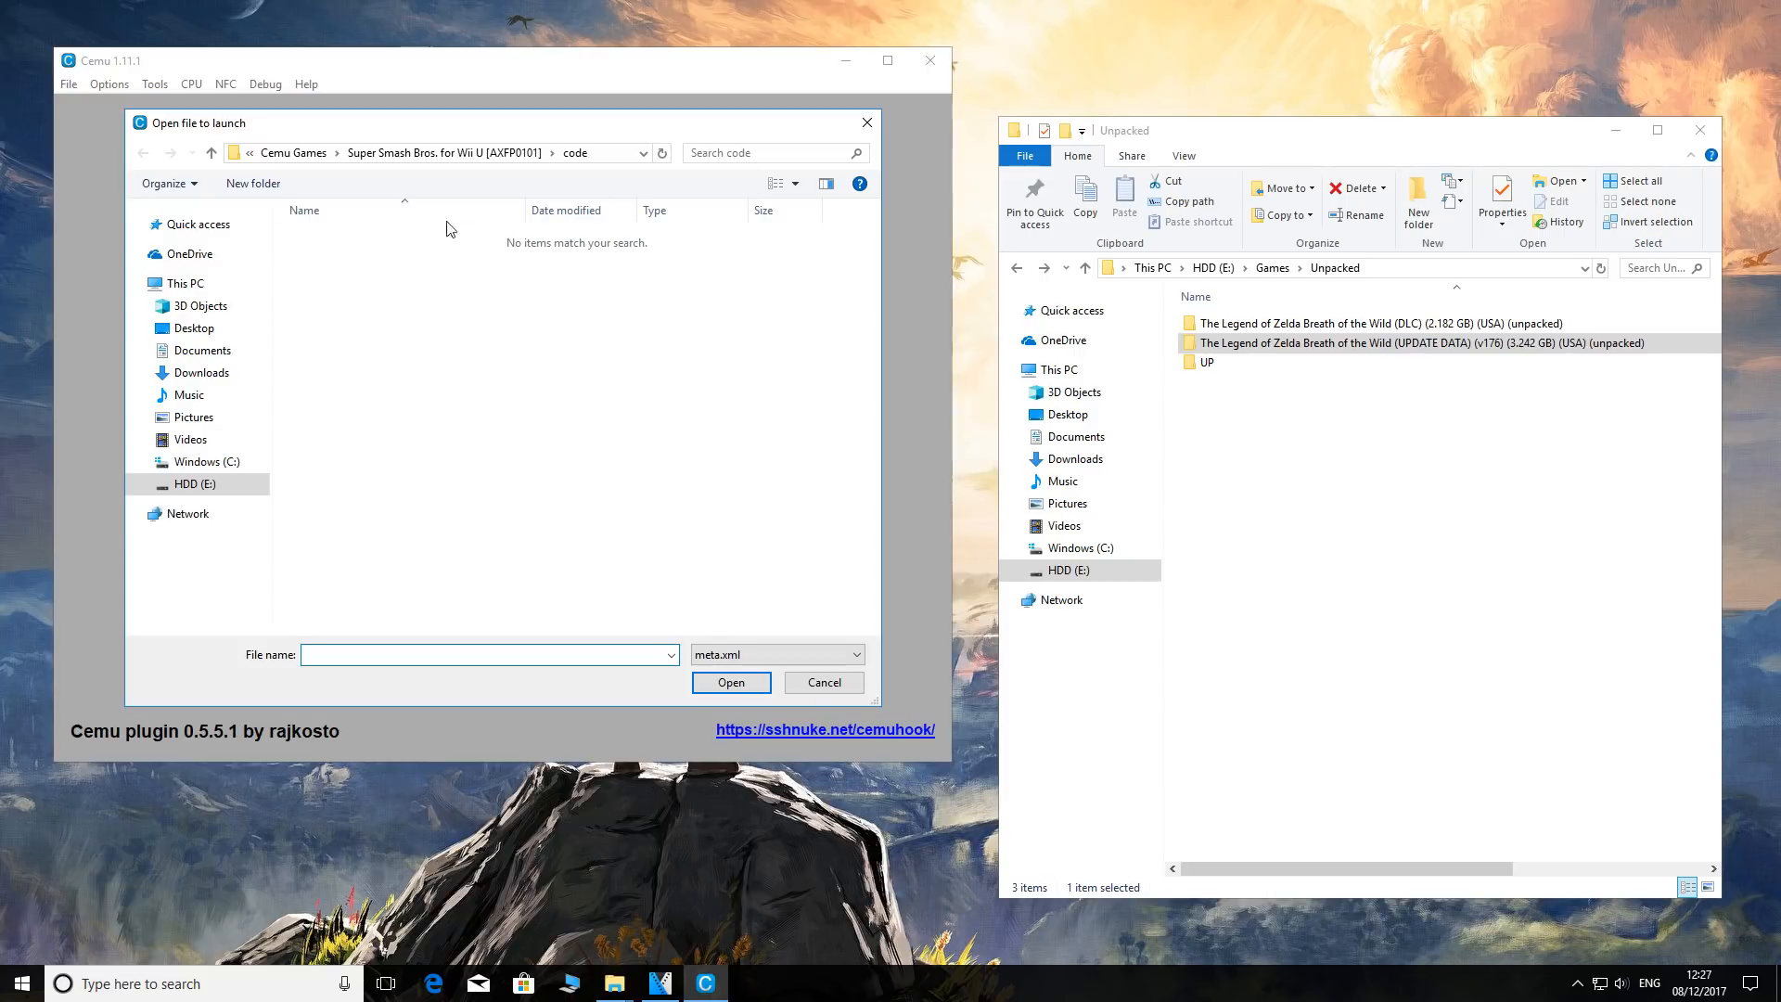
left_click(190, 483)
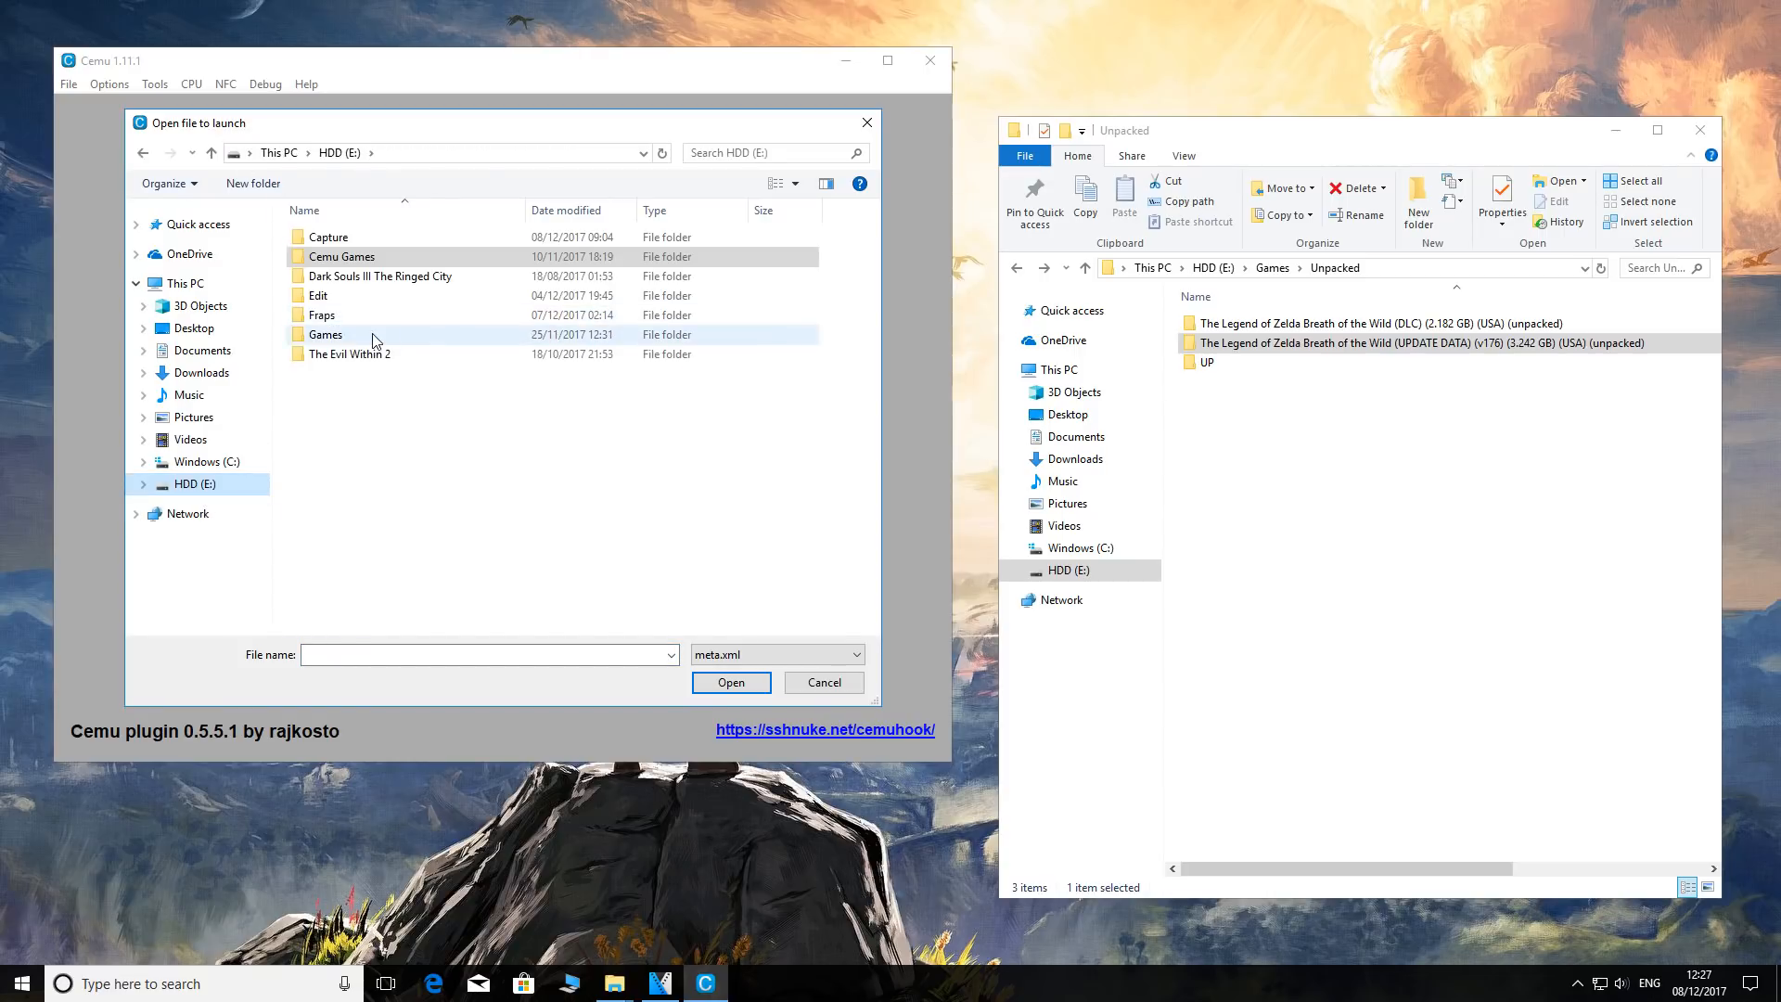
double_click(326, 334)
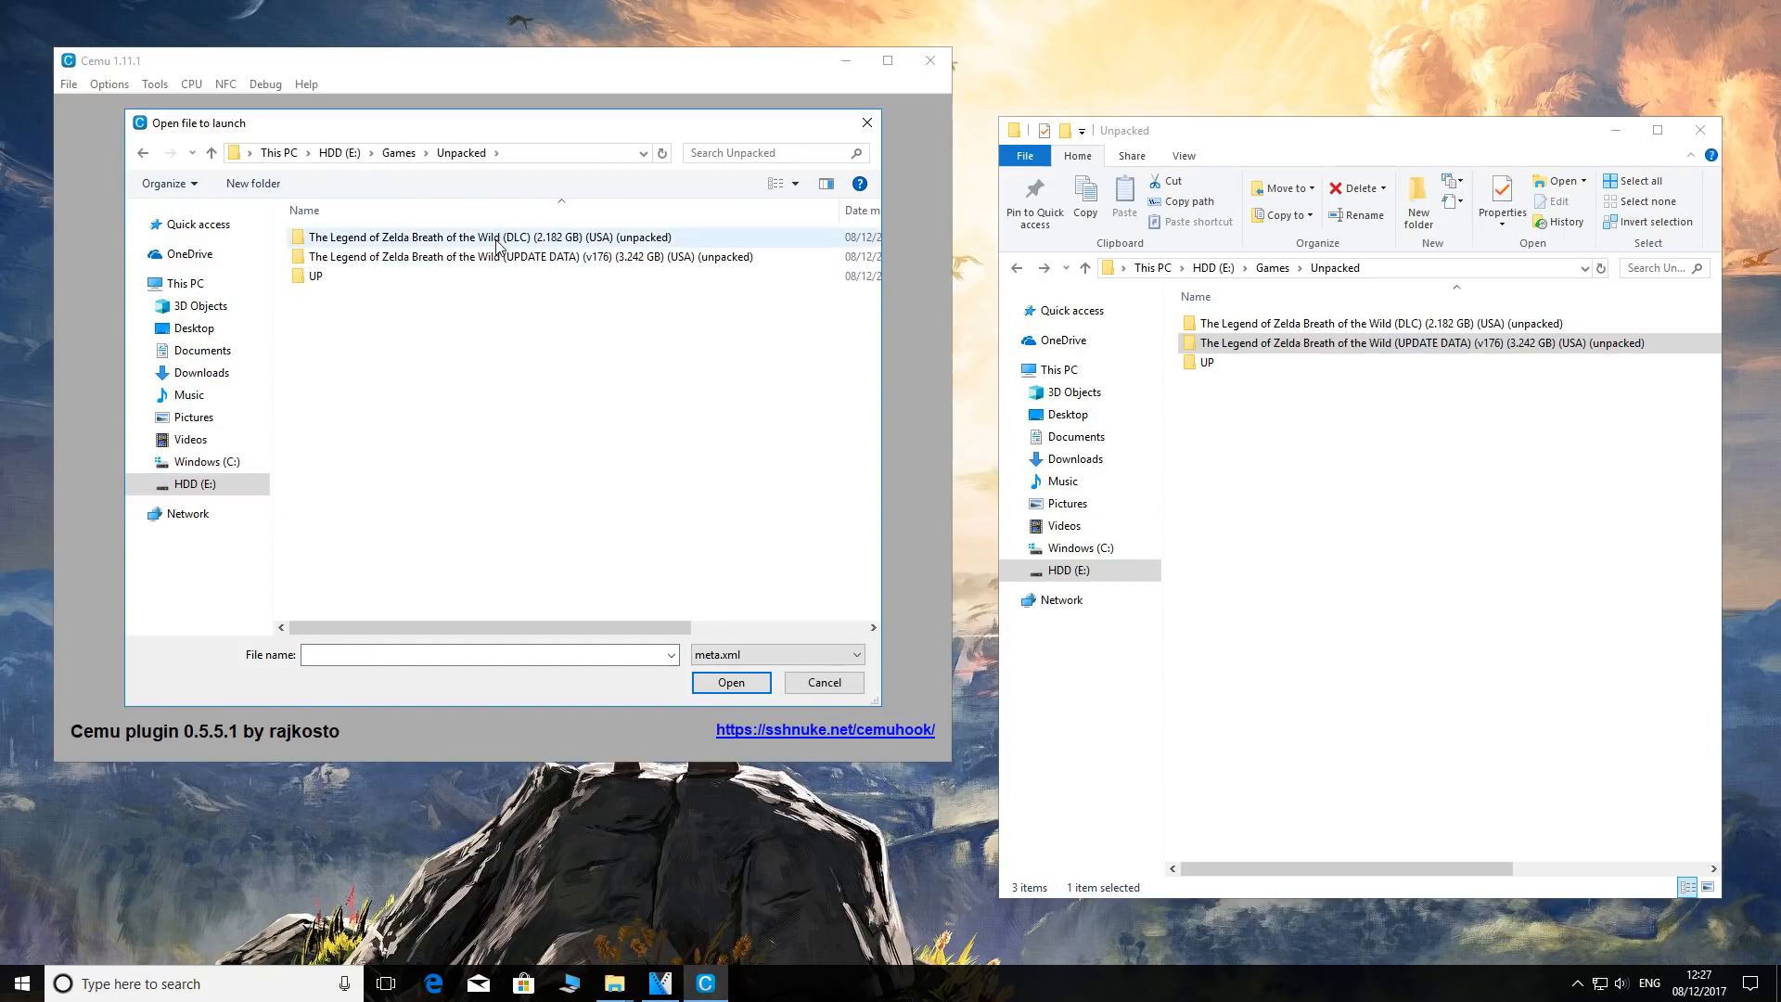
left_click(488, 256)
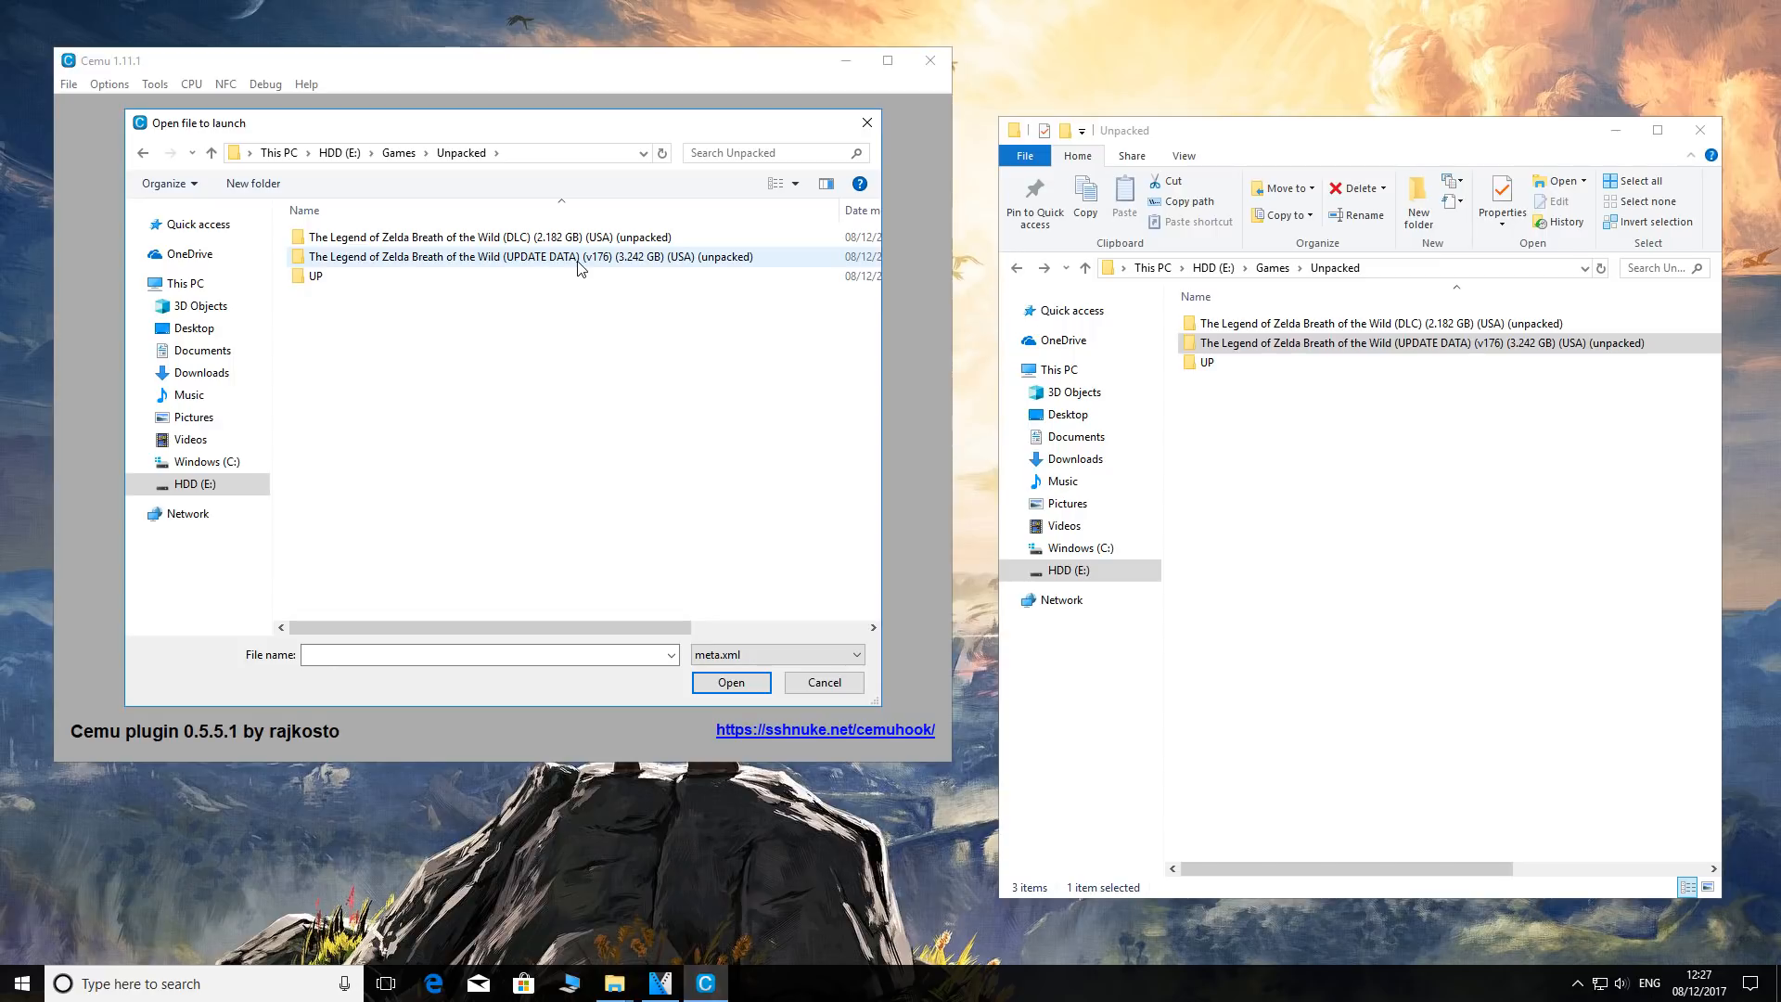
double_click(528, 256)
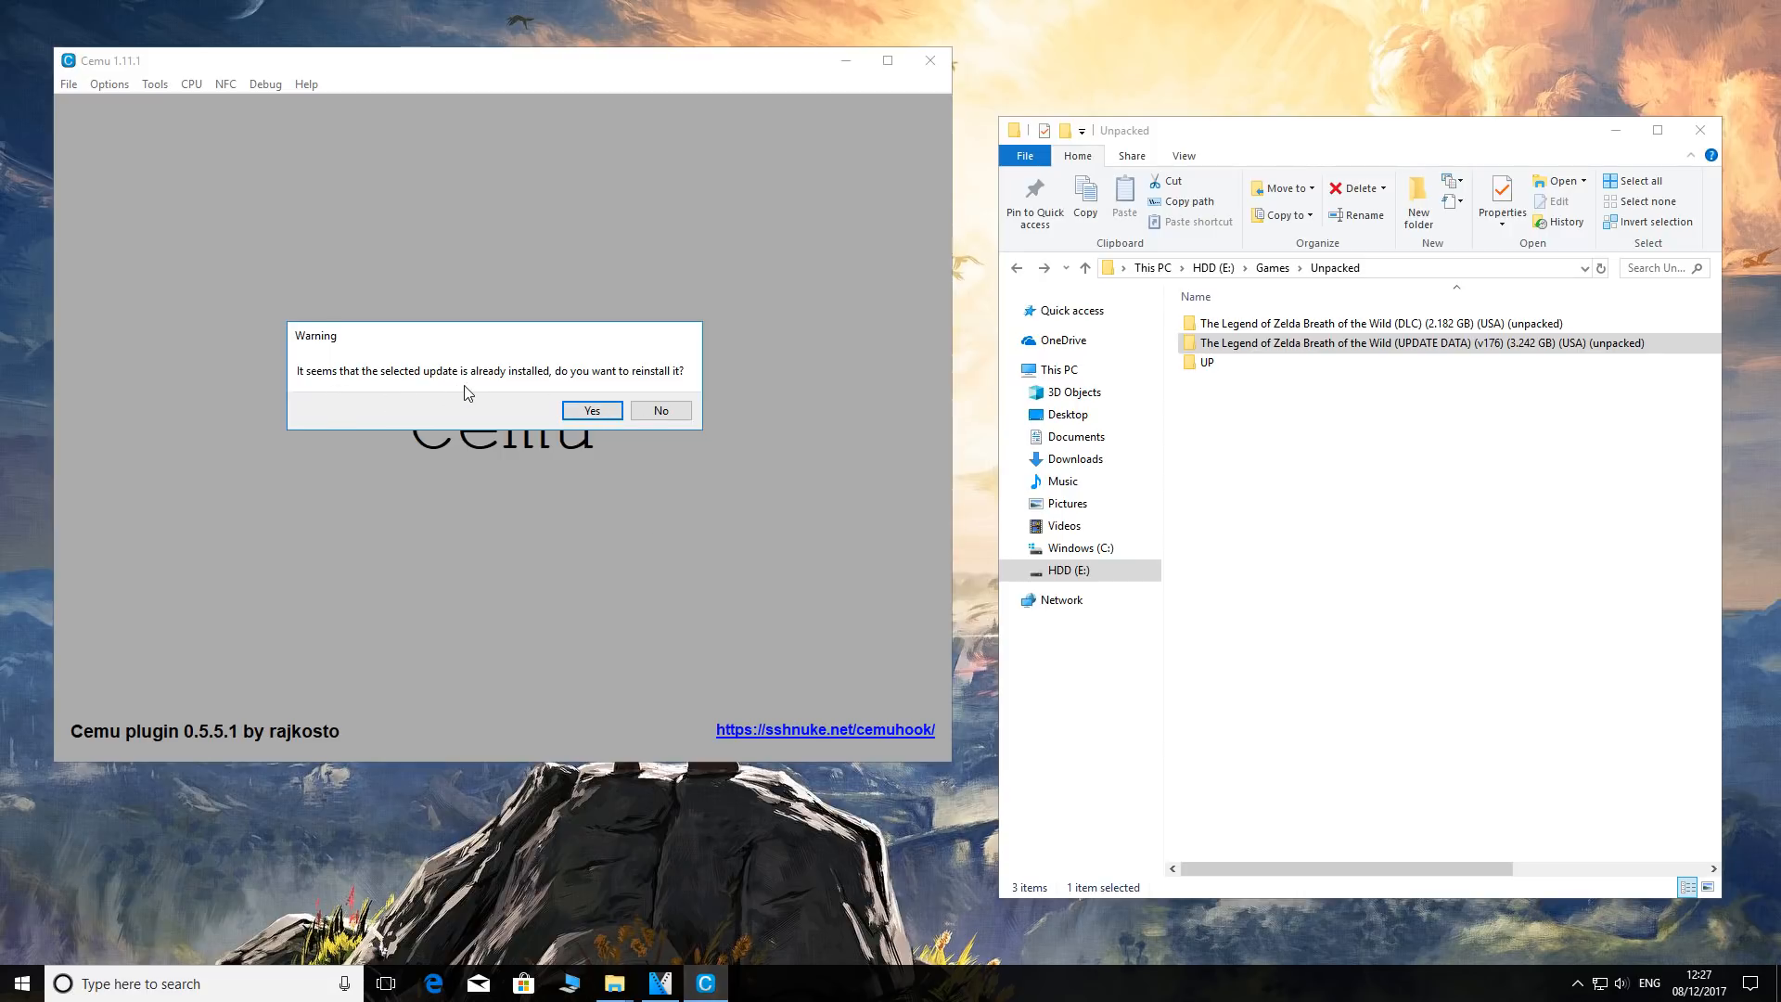
left_click(590, 410)
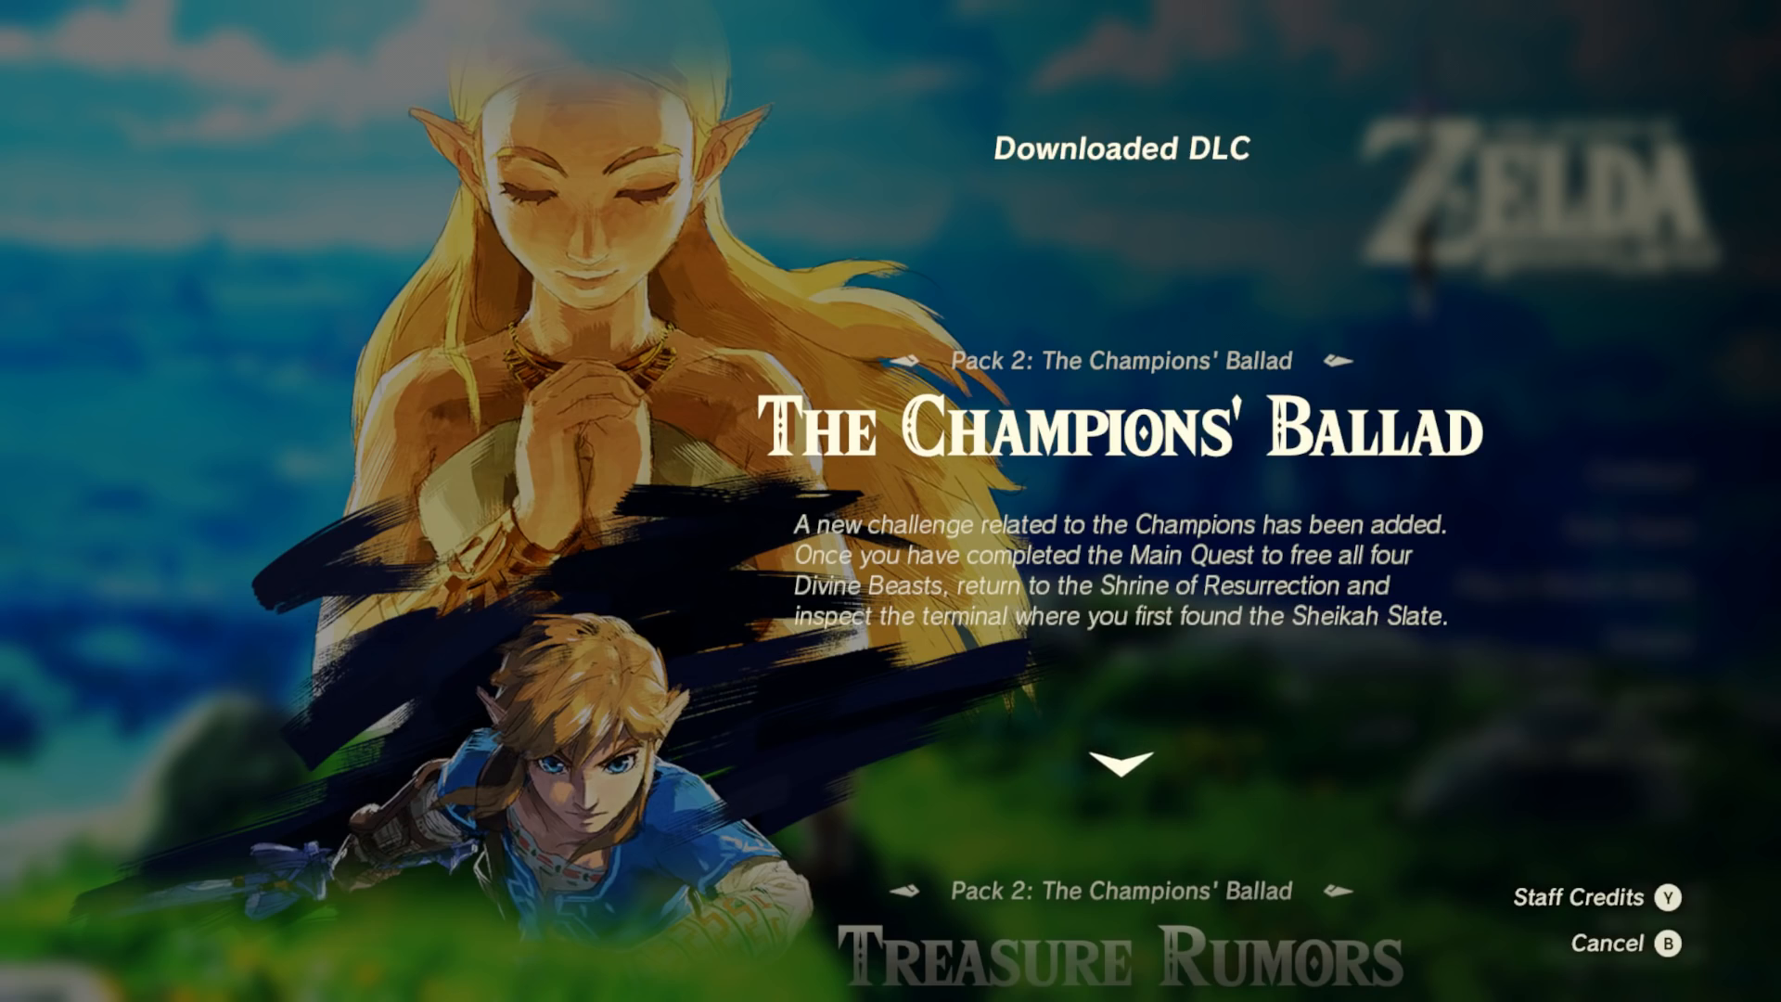
Leave the DLC page and highlight Continue on the title menu showing Ver.1.4.0, DLC Ver.3.0
scroll("up", 3)
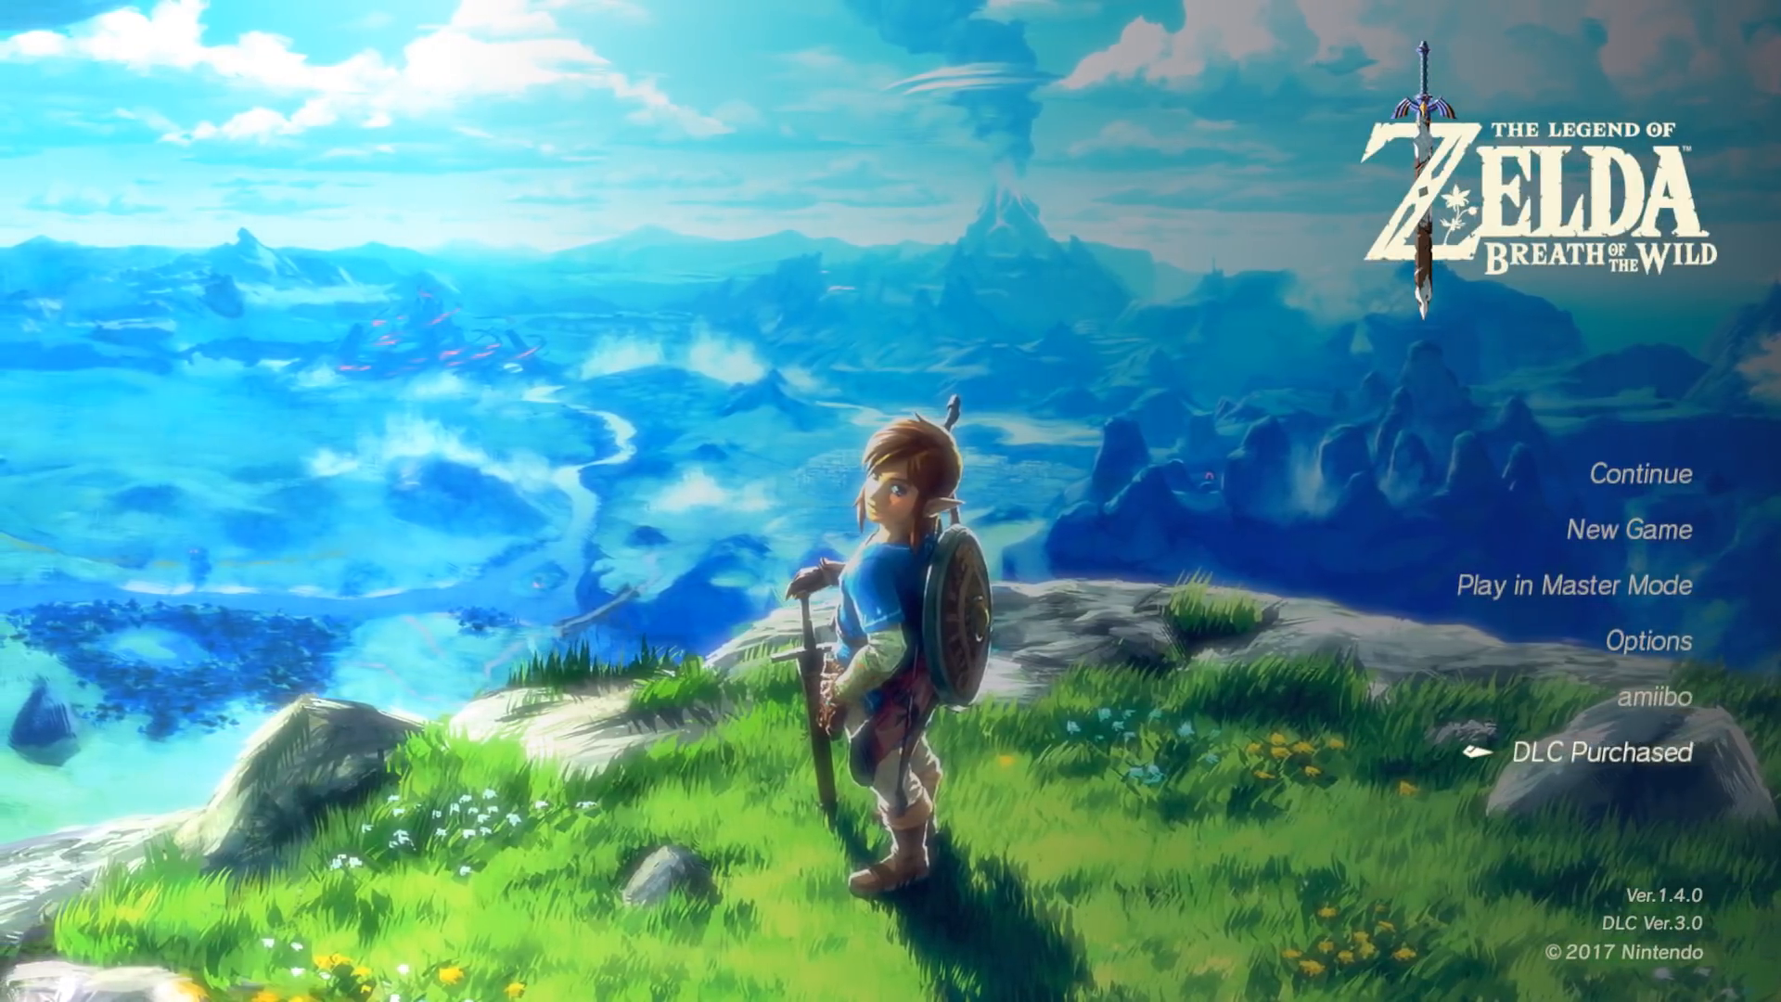
key("up")
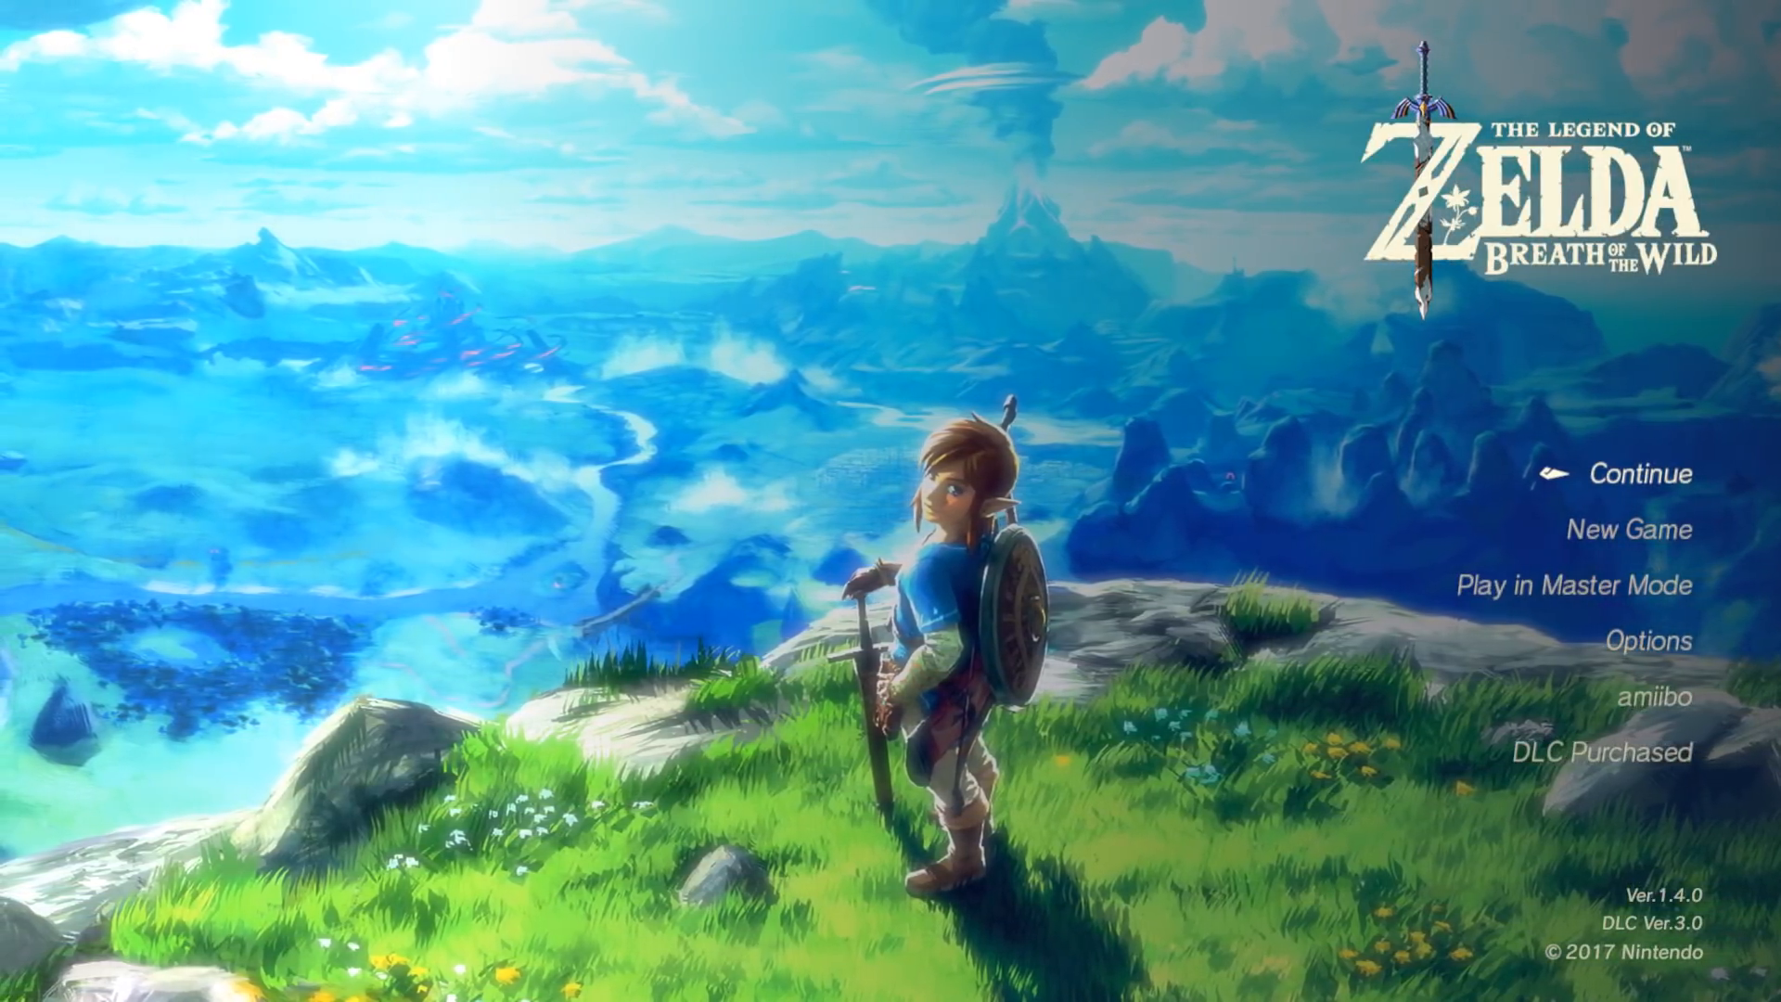